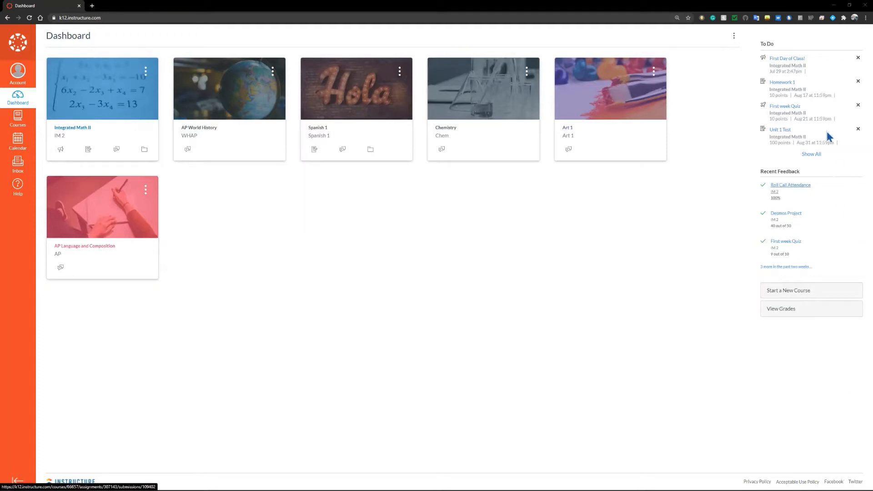
mouse_move(771, 120)
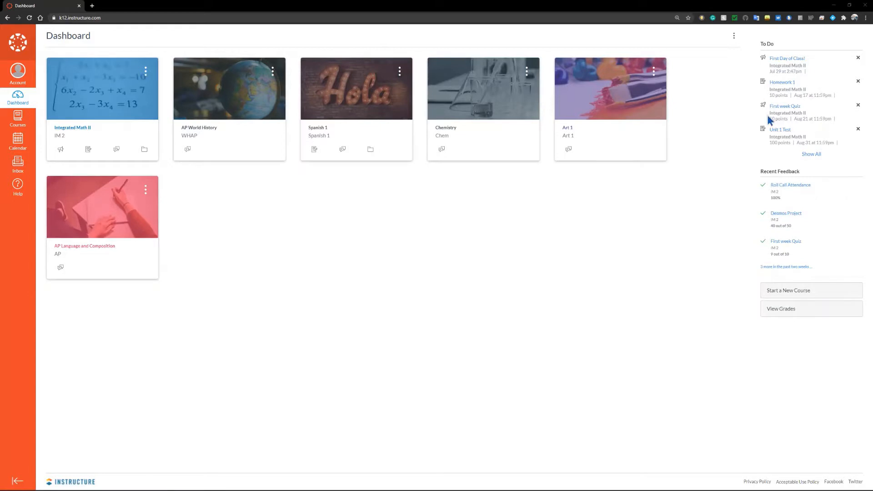
mouse_move(782, 82)
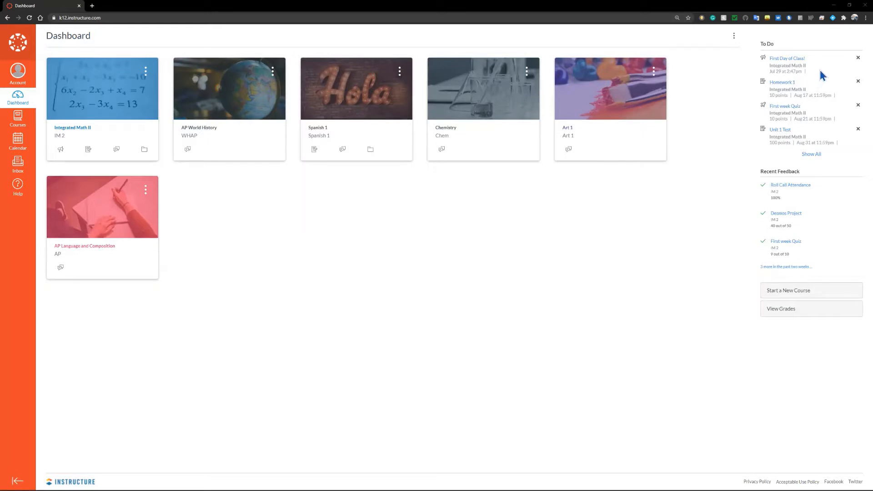
mouse_move(816, 181)
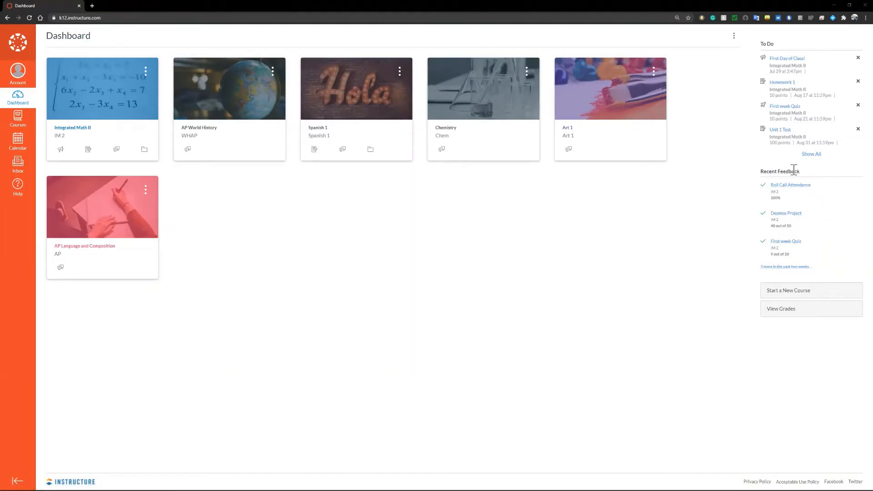
mouse_move(787, 241)
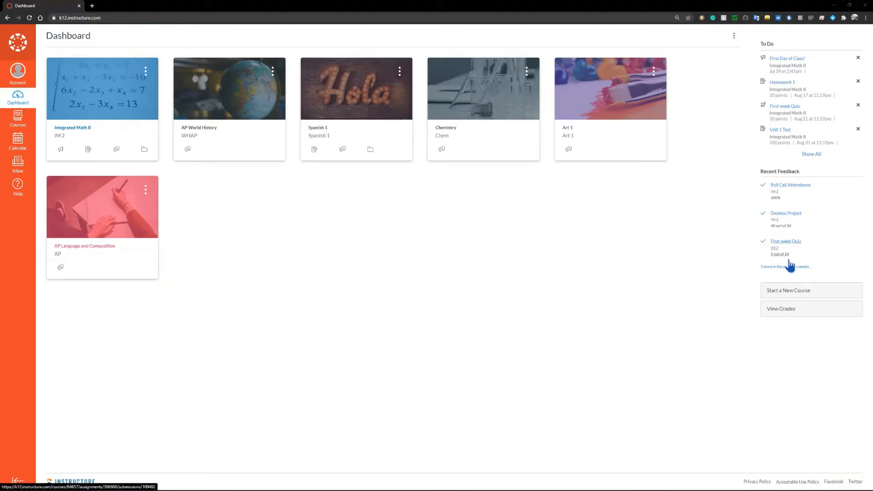
mouse_move(828, 266)
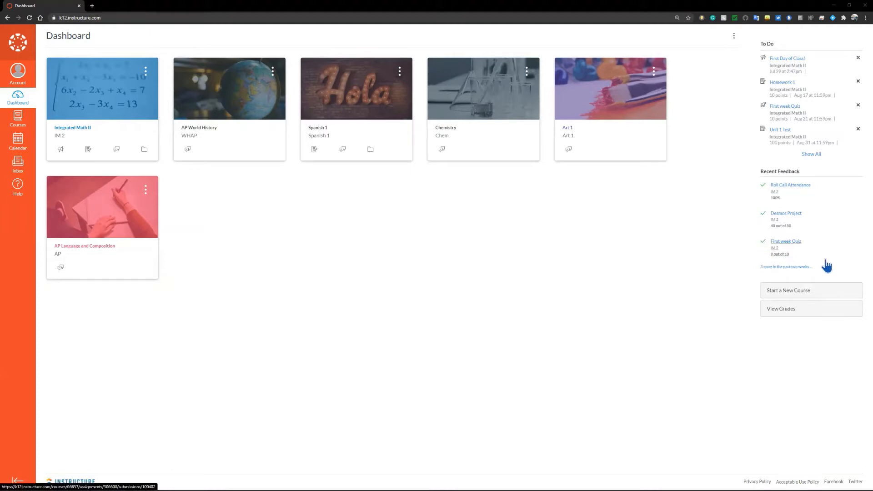
mouse_move(828, 255)
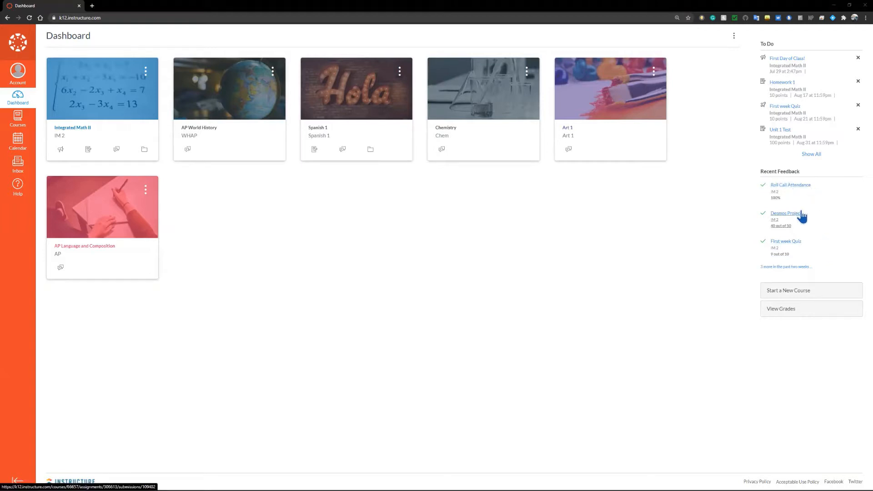
mouse_move(837, 237)
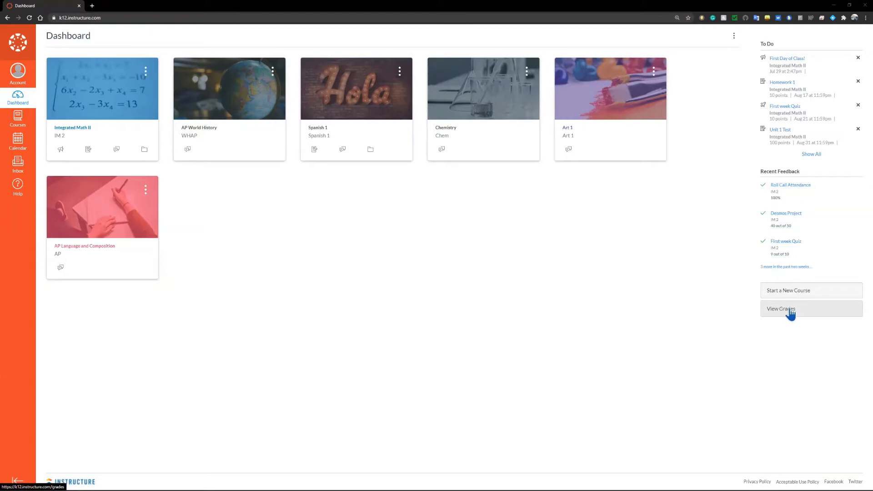
mouse_move(794, 325)
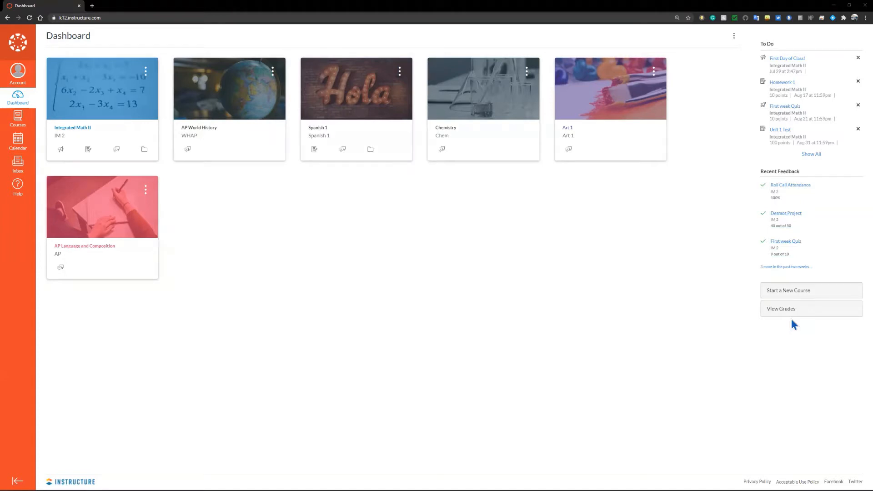
mouse_move(727, 340)
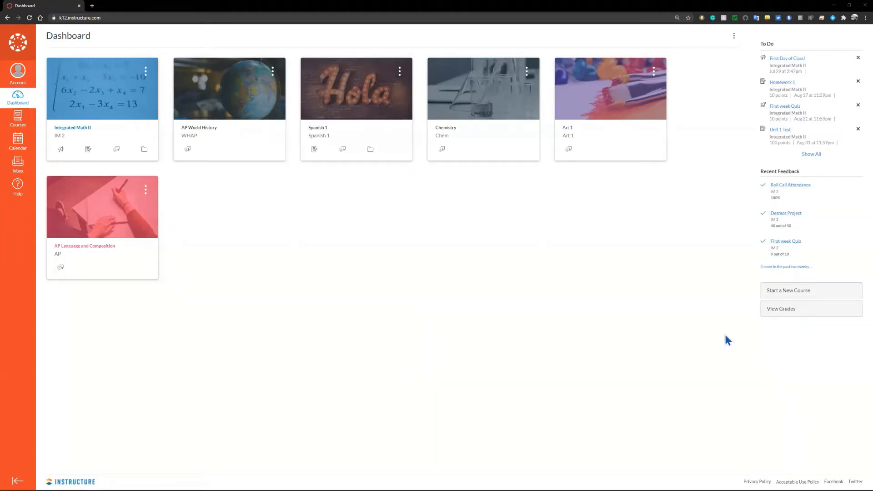
mouse_move(343, 155)
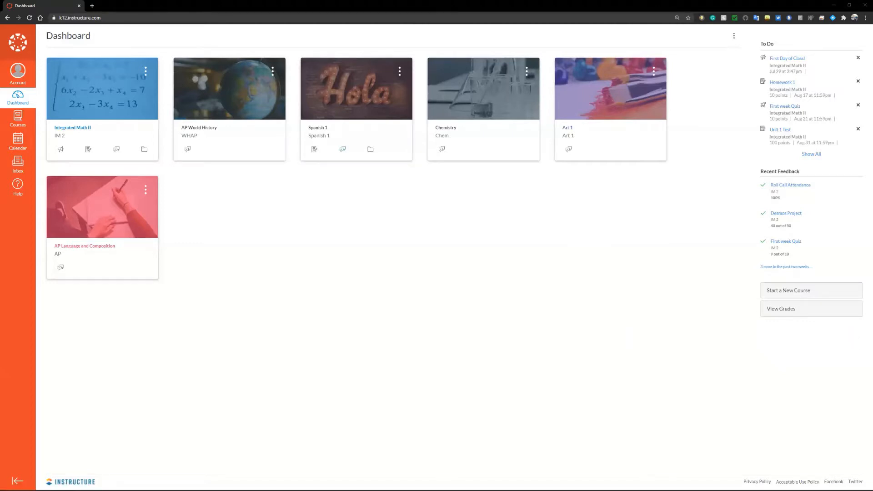
mouse_move(570, 419)
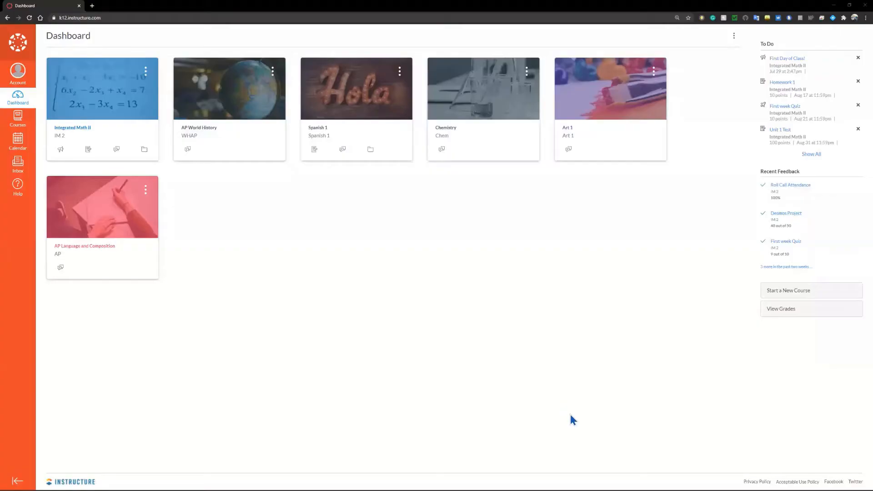
mouse_move(320, 121)
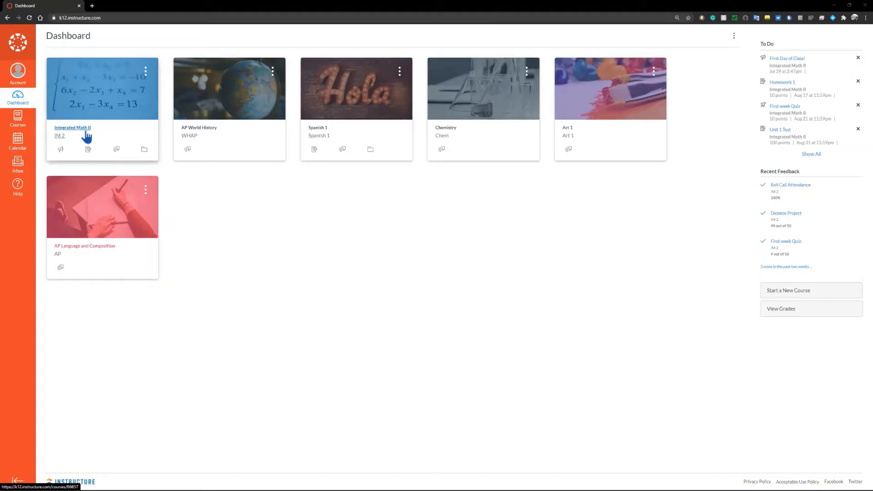
Step: Show the Integrated Math II syllabus and scroll through its teachers, grading policy and assignment weights
click(72, 128)
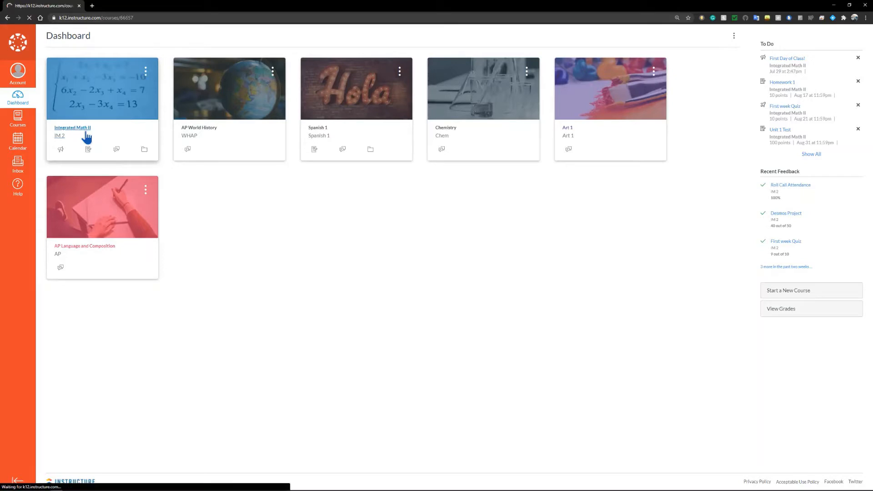
click(72, 127)
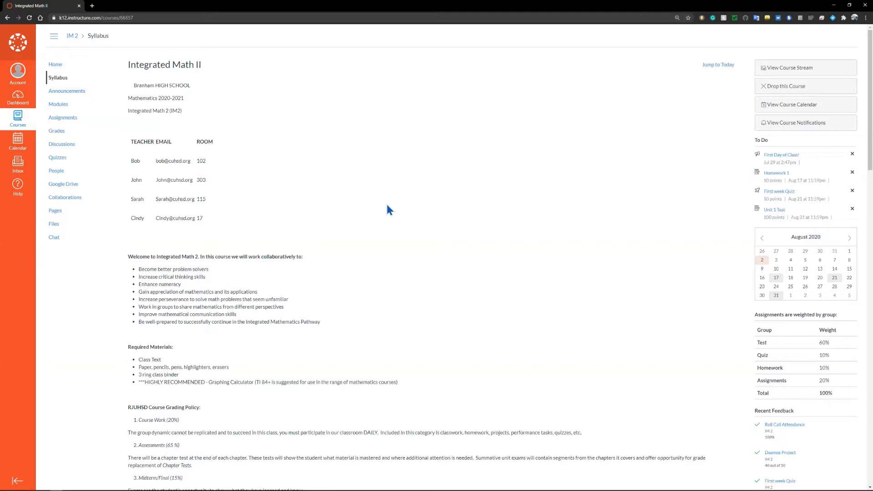
mouse_move(176, 155)
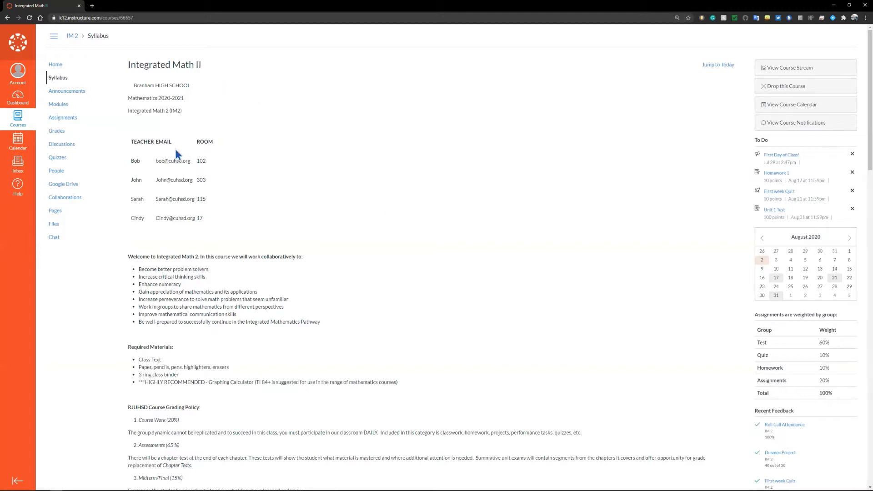
mouse_move(238, 387)
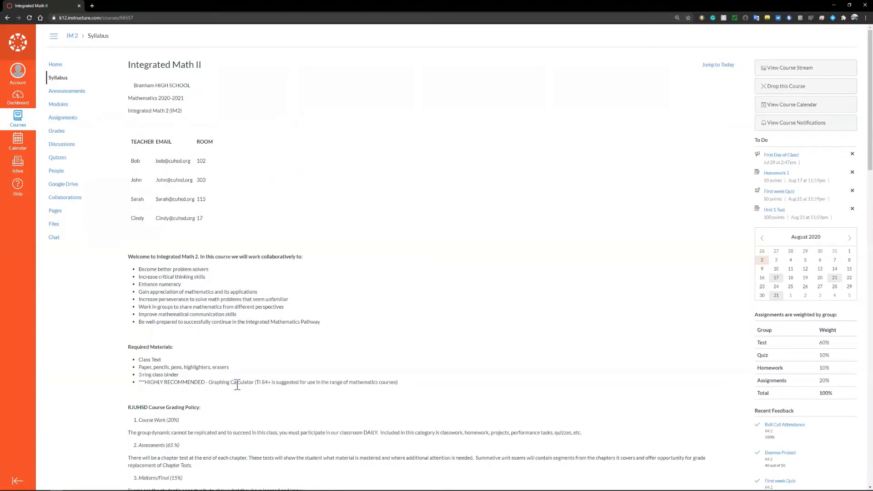
mouse_move(398, 324)
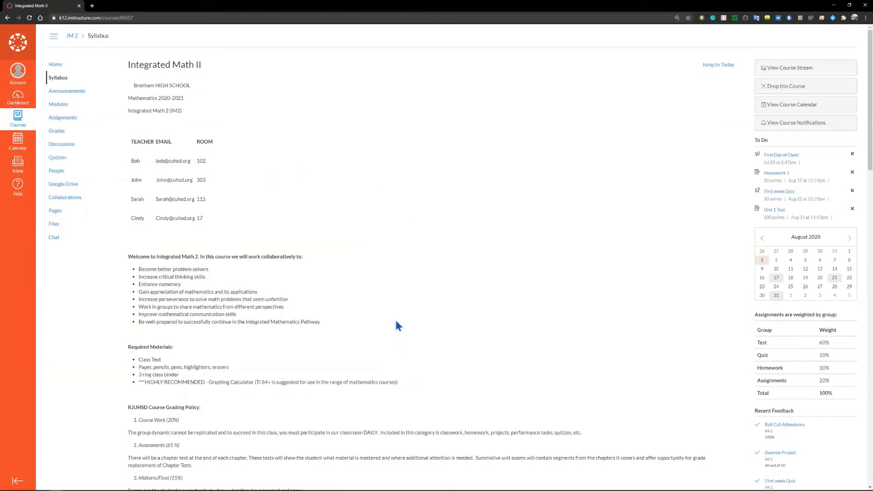
mouse_move(488, 149)
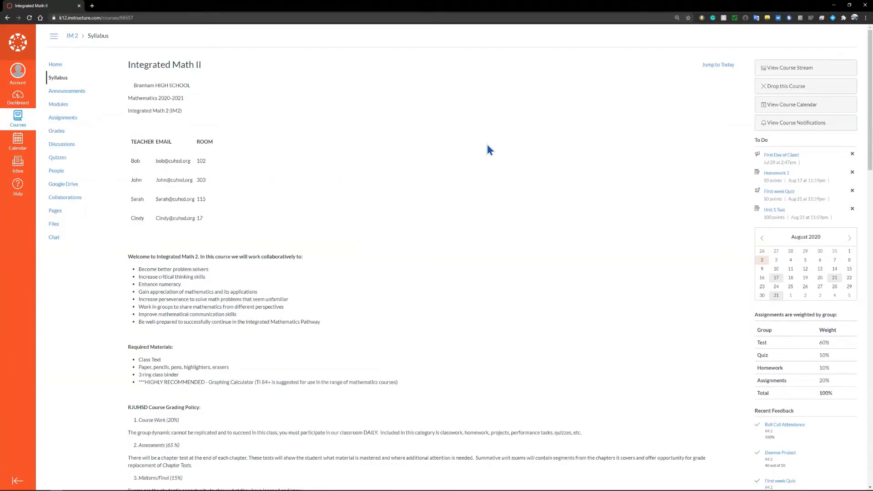
mouse_move(175, 82)
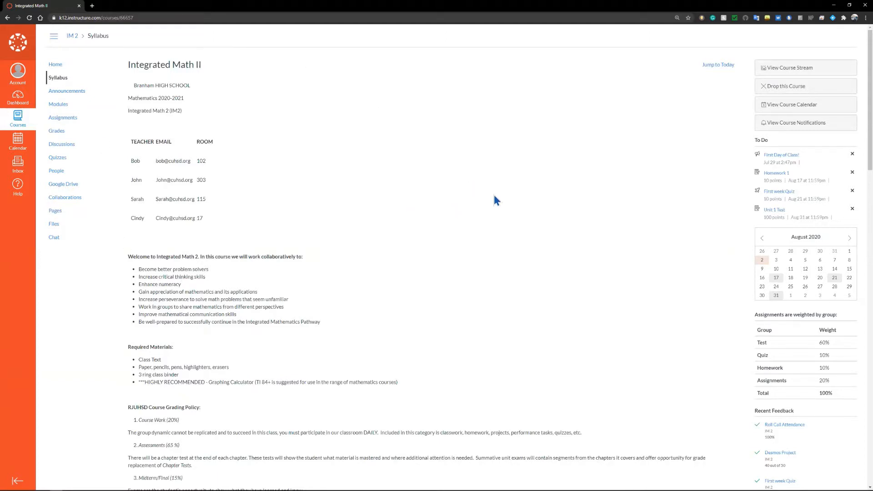
mouse_move(298, 139)
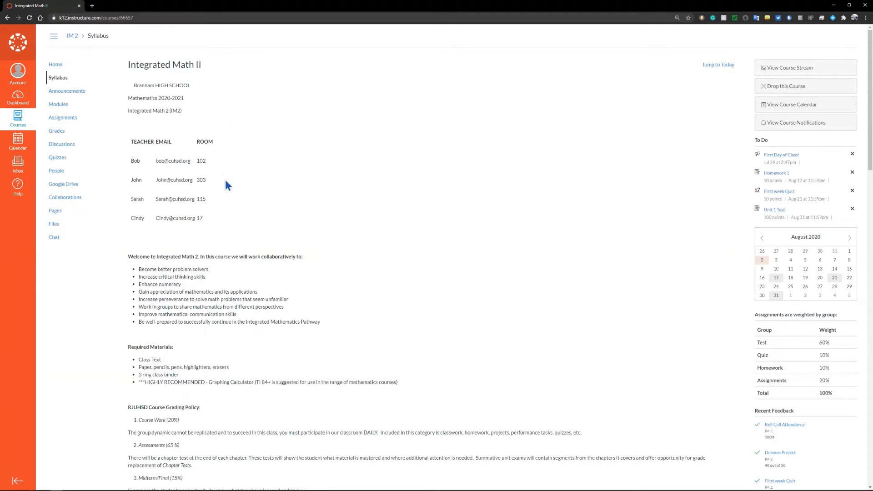
scroll(down, 3)
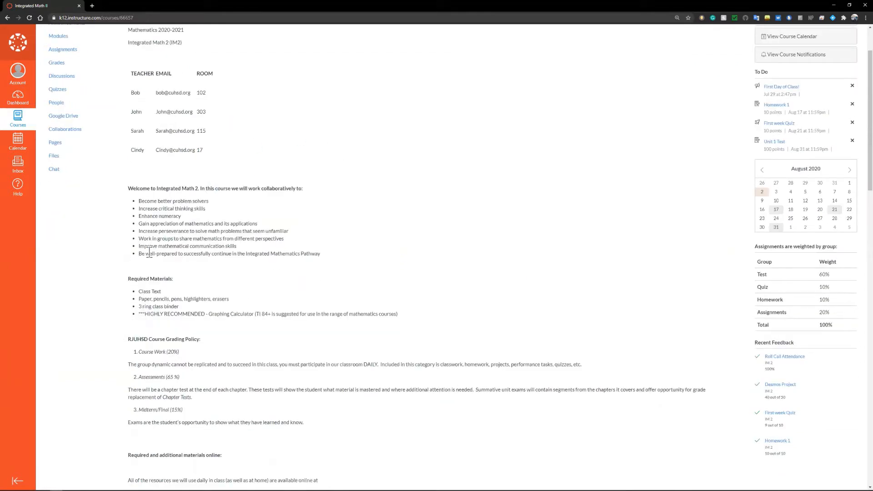
mouse_move(210, 312)
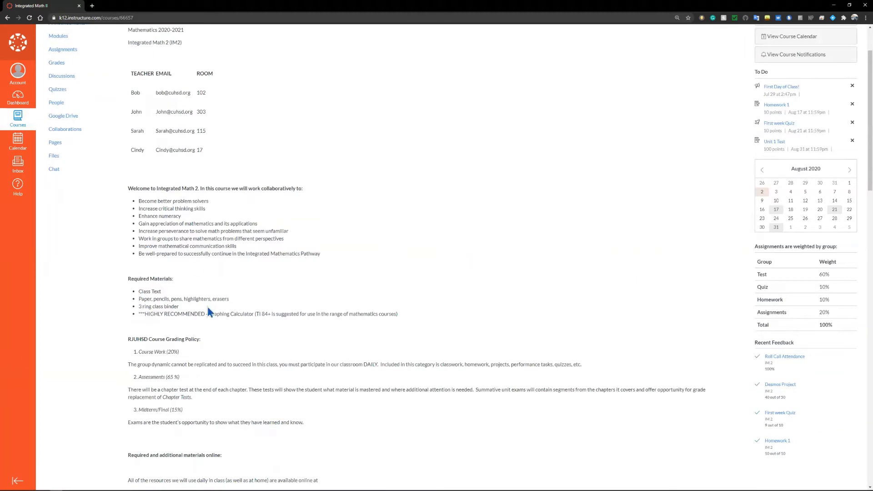
scroll(down, 3)
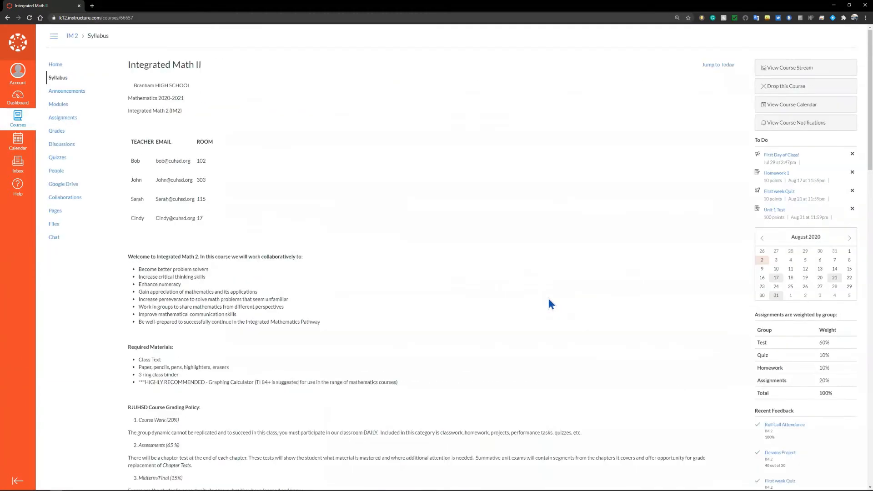
mouse_move(712, 167)
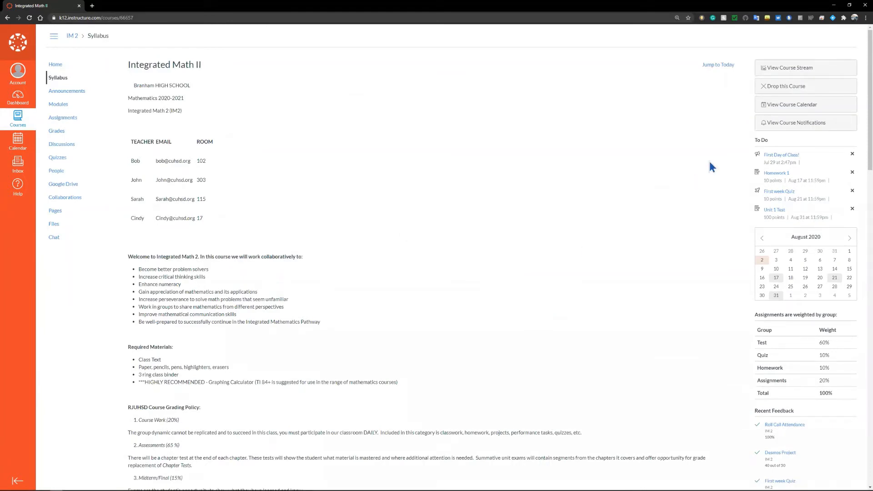
mouse_move(818, 151)
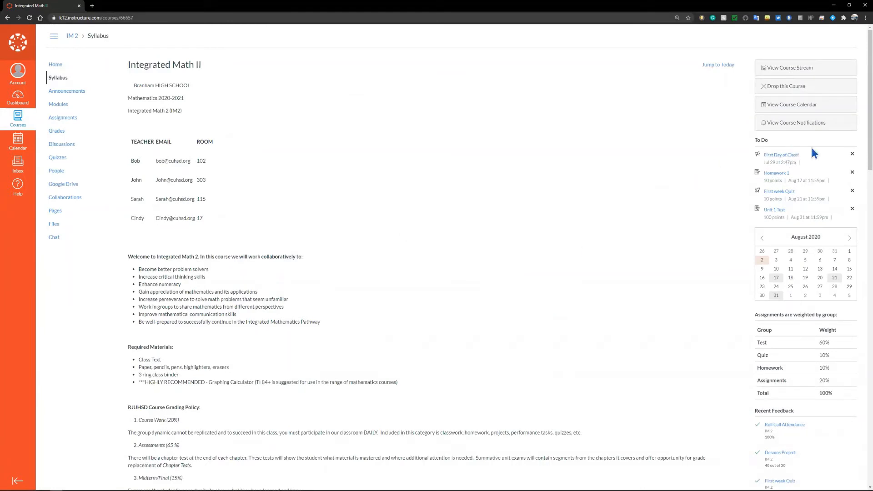
mouse_move(841, 154)
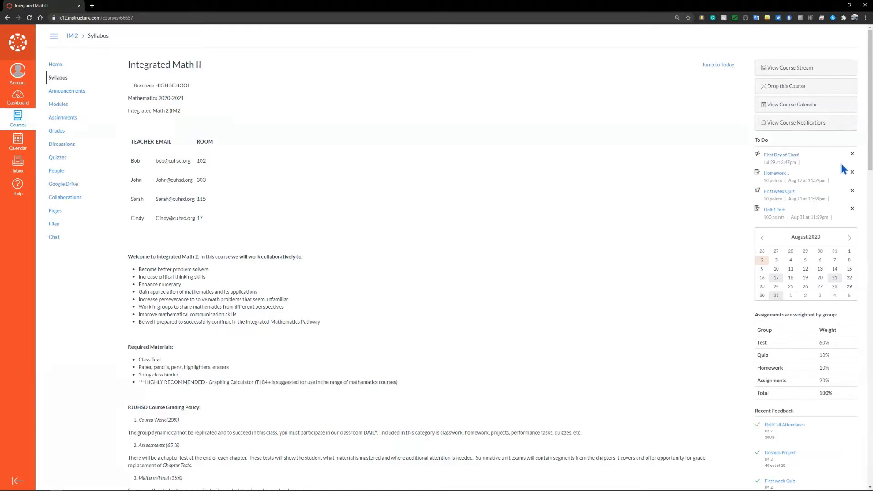
scroll(down, 3)
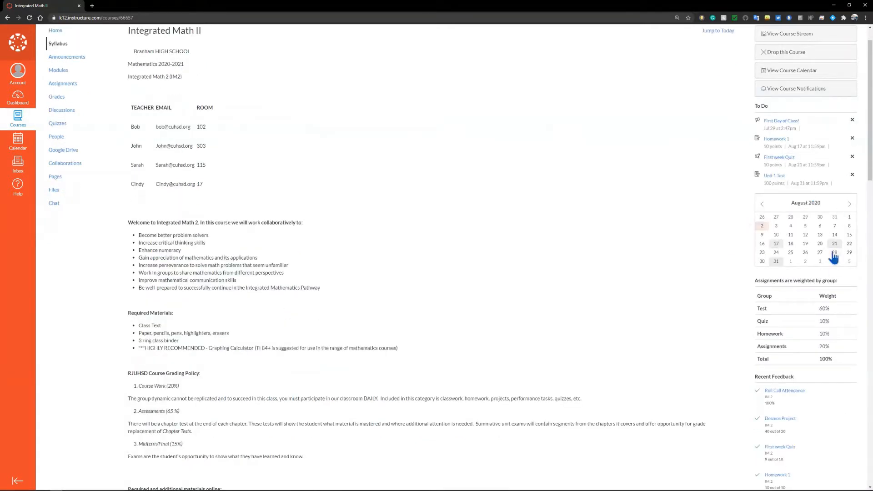
mouse_move(783, 283)
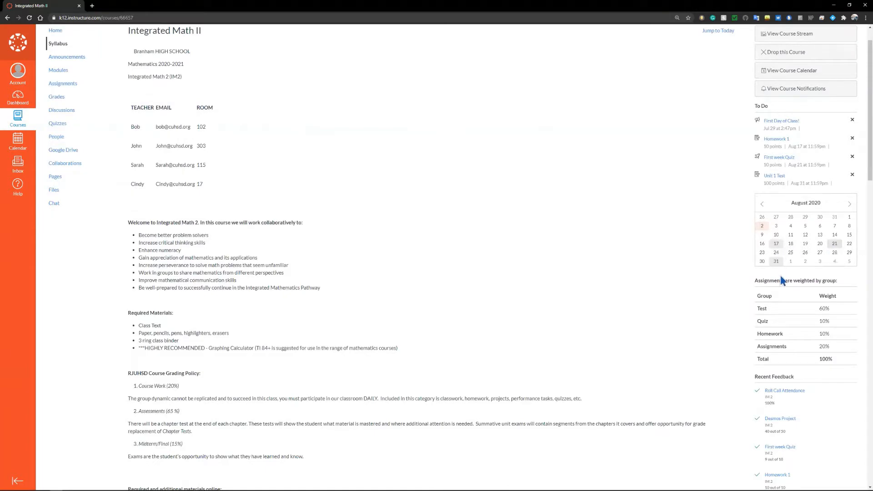
scroll(down, 3)
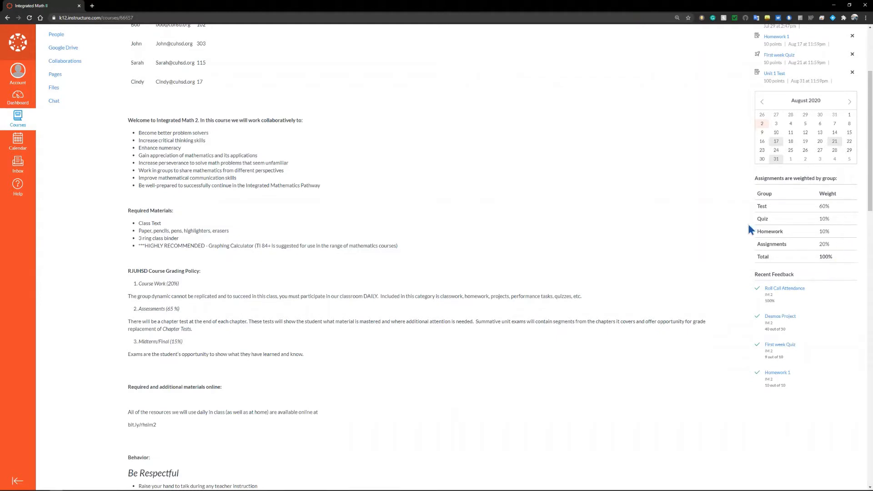
mouse_move(805, 207)
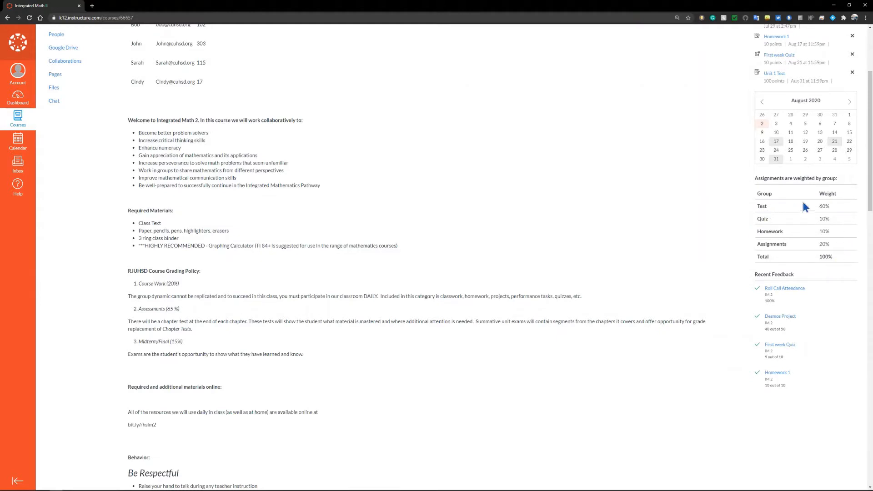
mouse_move(808, 238)
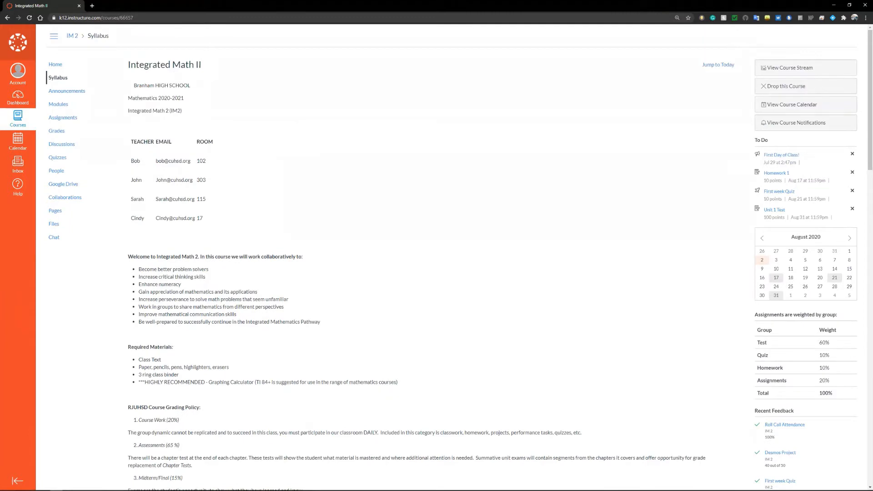
mouse_move(297, 194)
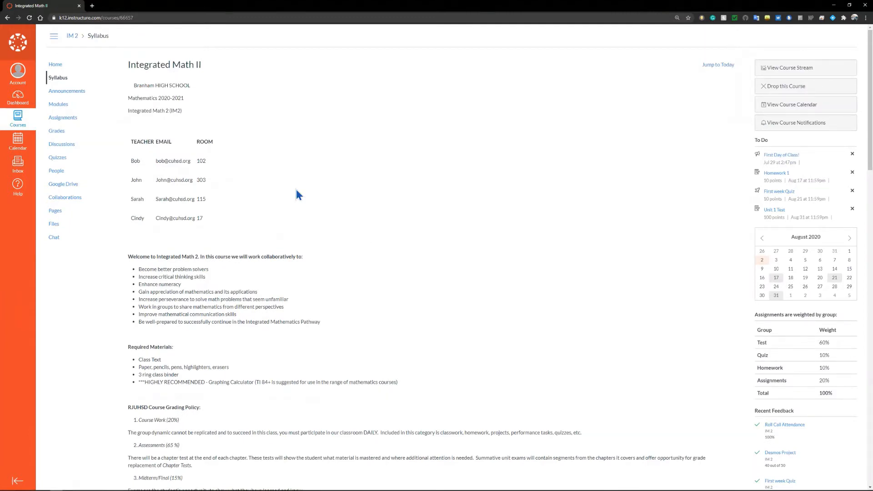
Step: Go to the course Announcements list showing the 'First Day of Class!' post from July 29
click(66, 91)
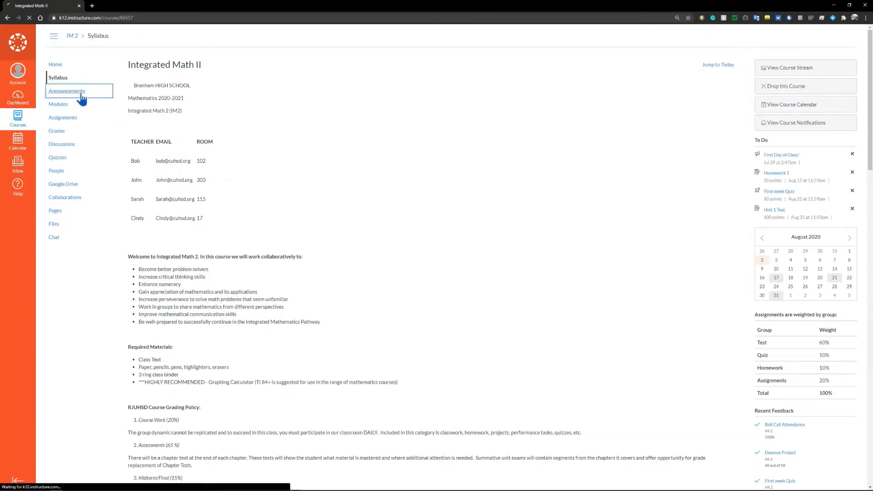
click(67, 91)
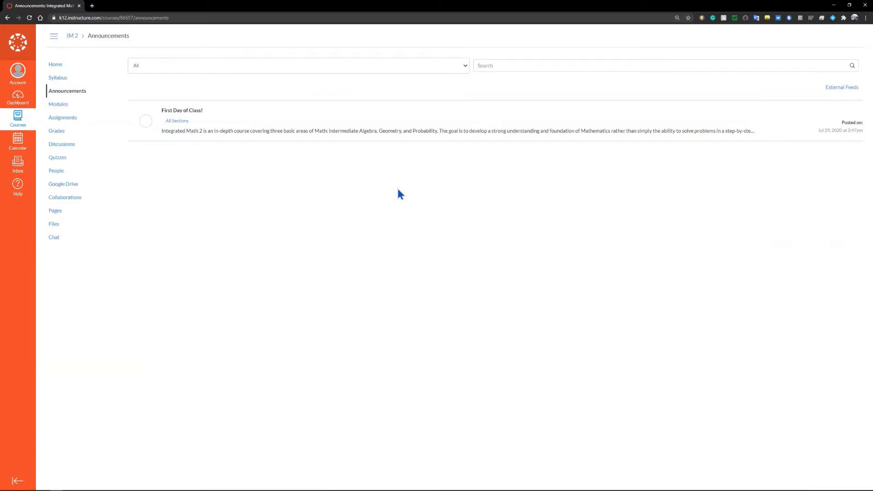
mouse_move(195, 117)
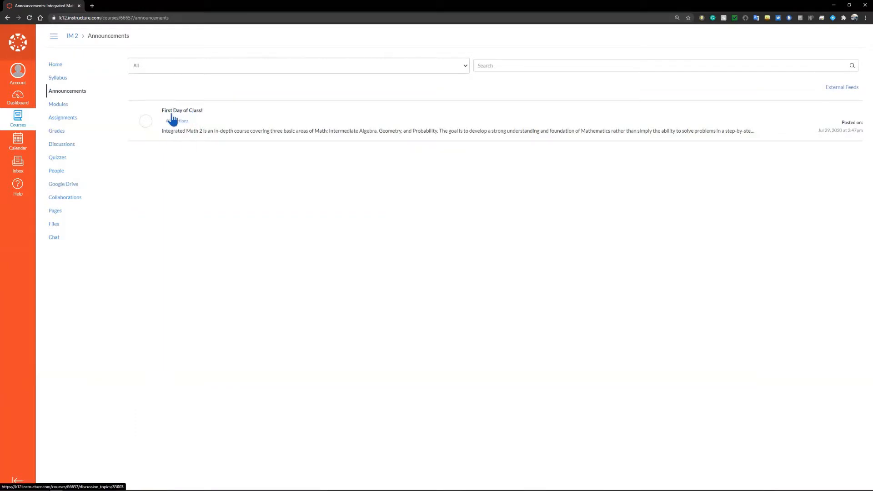
Step: Read the full 'First Day of Class!' announcement describing the Integrated Math 2 approach
click(182, 110)
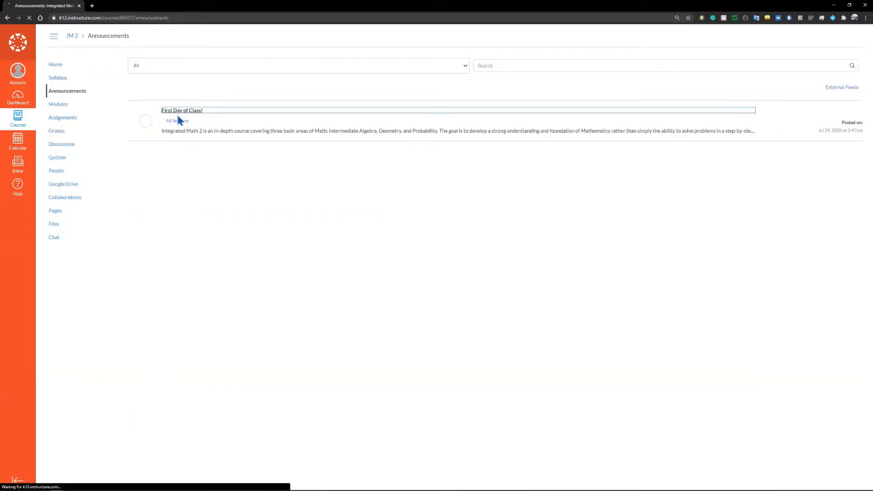
click(182, 110)
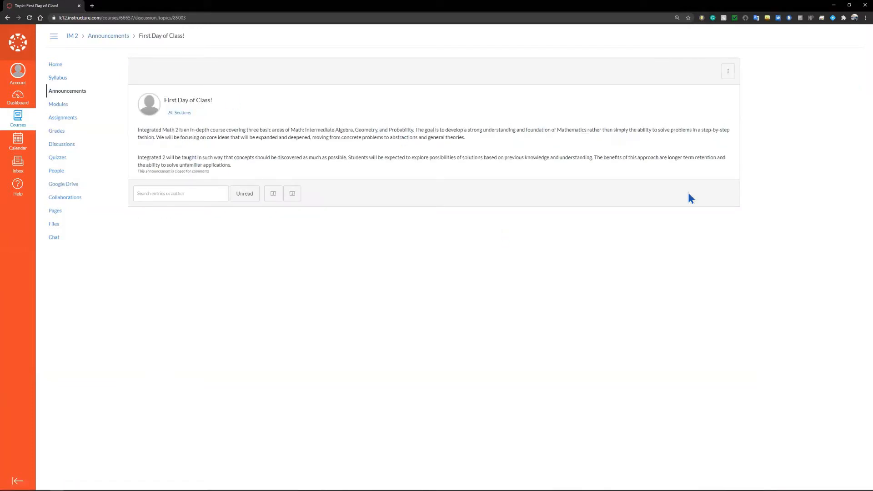
mouse_move(567, 203)
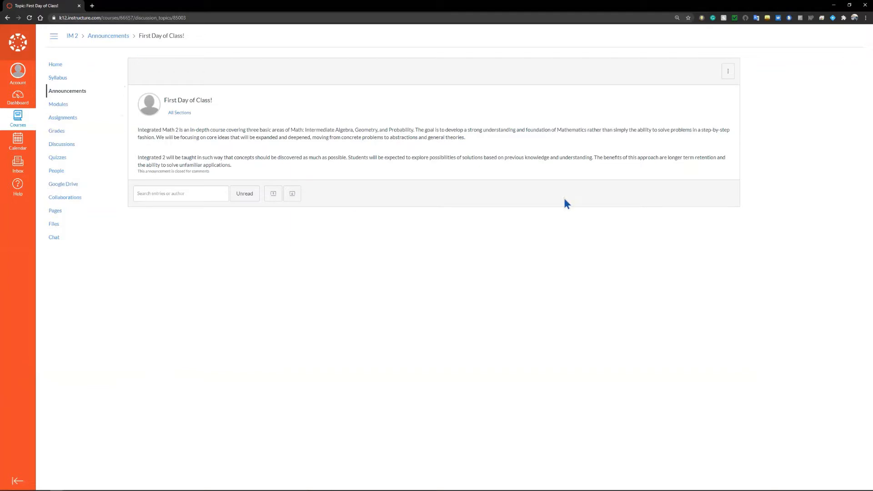
mouse_move(231, 180)
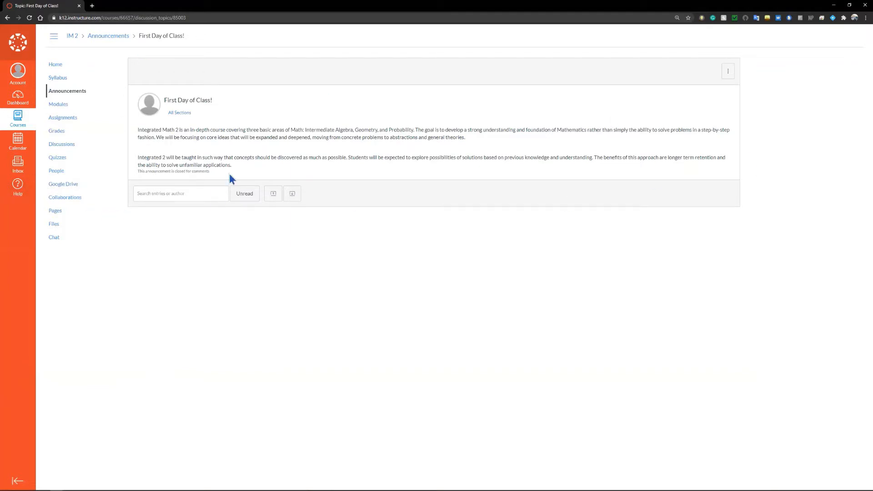
mouse_move(266, 212)
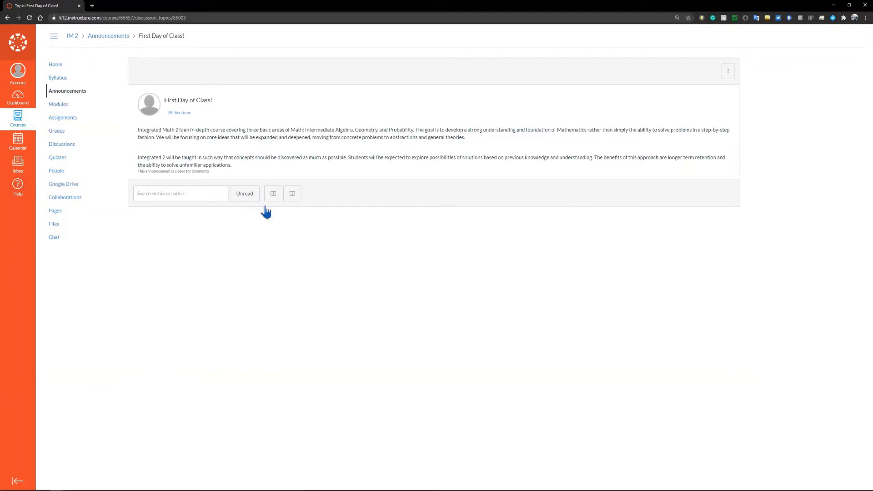
mouse_move(278, 177)
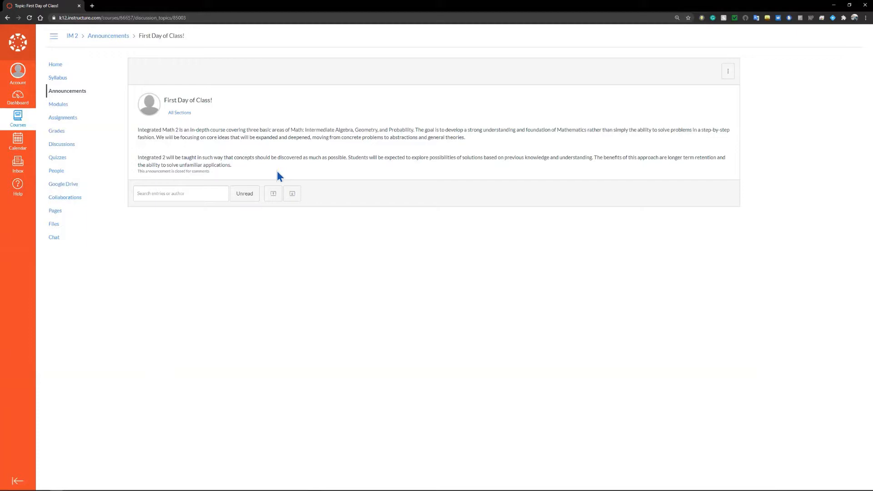
mouse_move(210, 333)
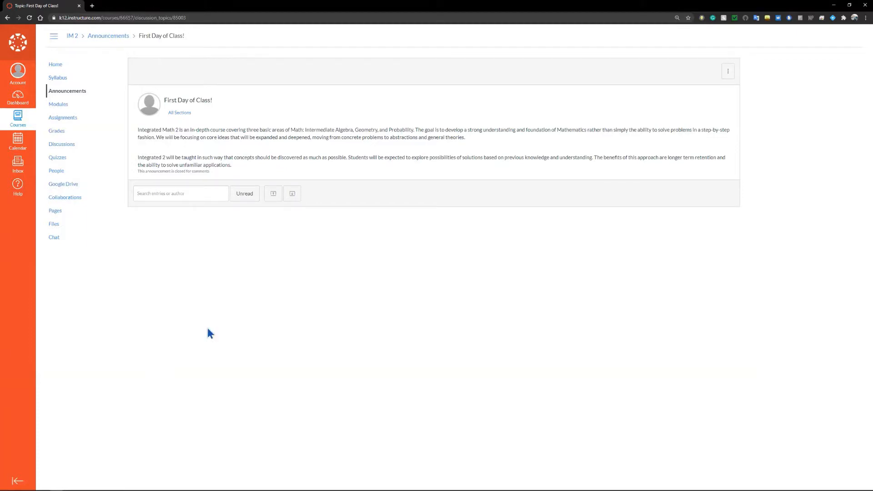
mouse_move(58, 104)
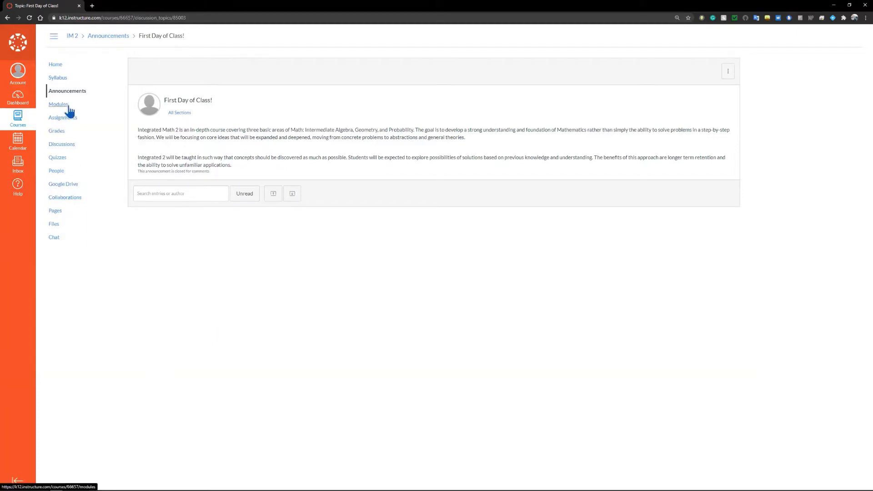
click(59, 105)
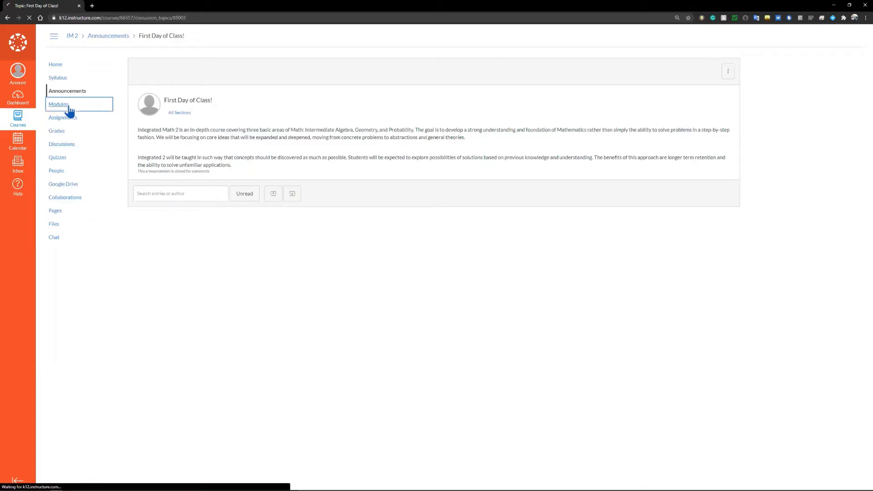
click(58, 104)
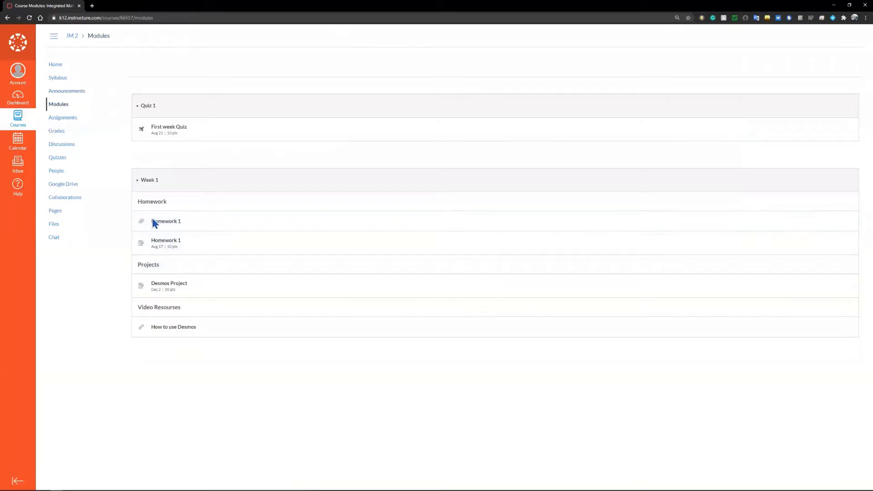
mouse_move(408, 392)
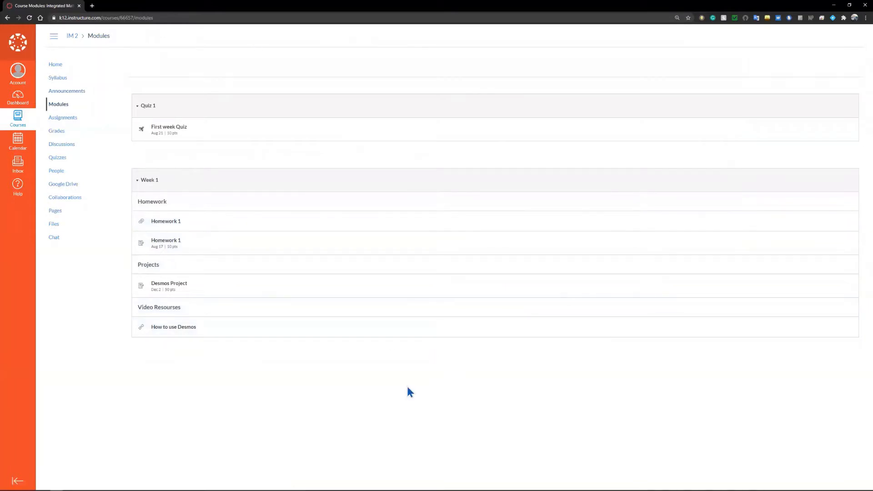
mouse_move(384, 416)
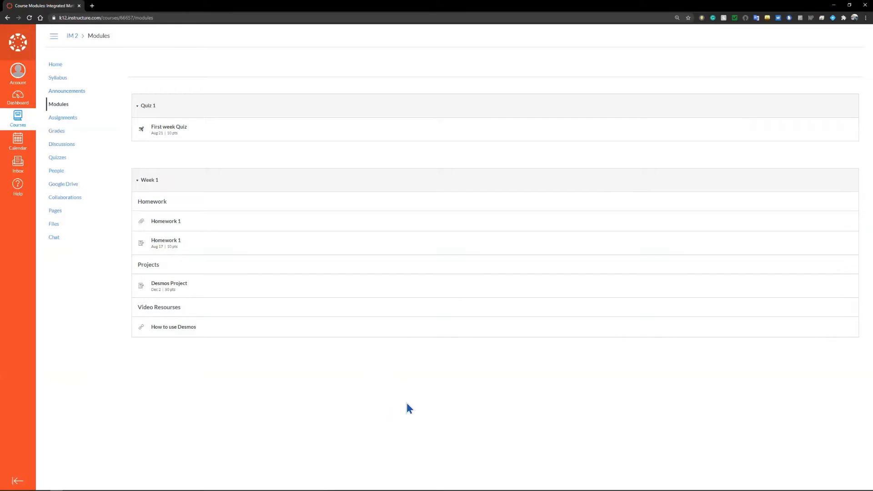
mouse_move(466, 430)
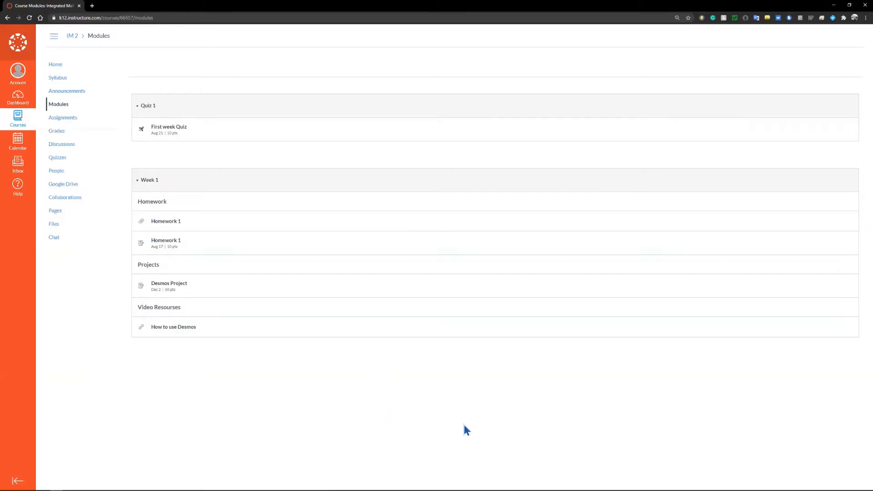
mouse_move(478, 420)
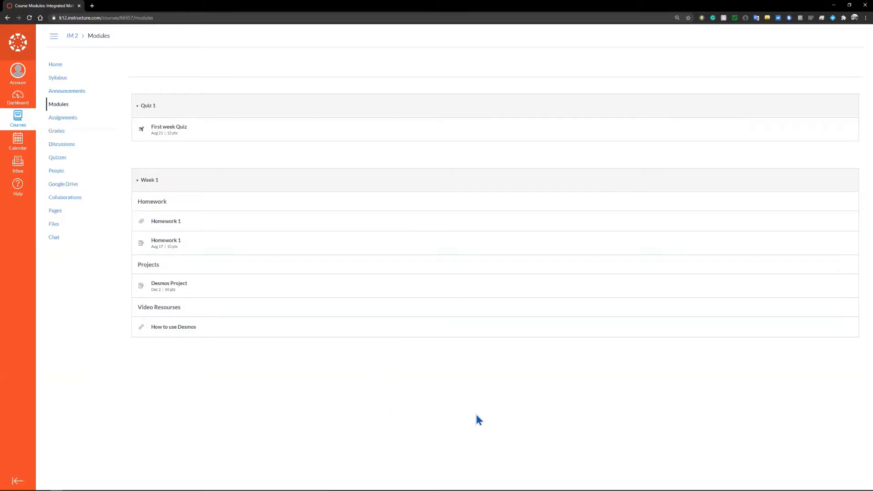
mouse_move(439, 384)
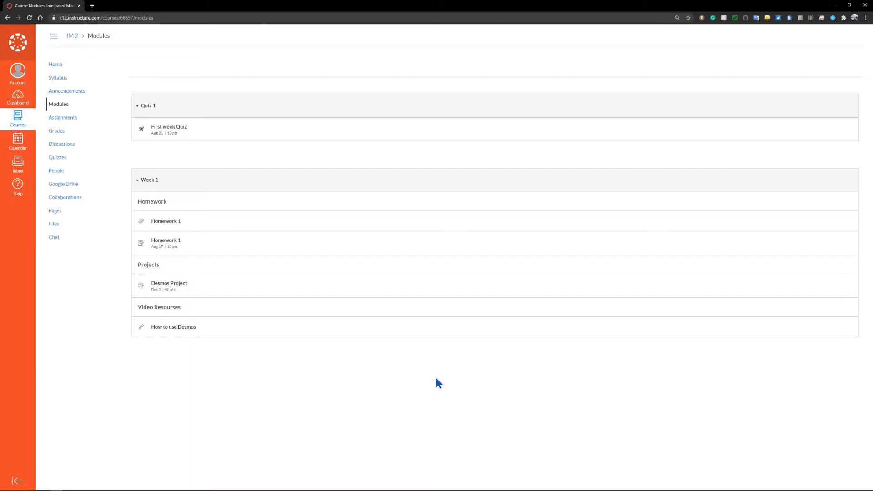
mouse_move(435, 293)
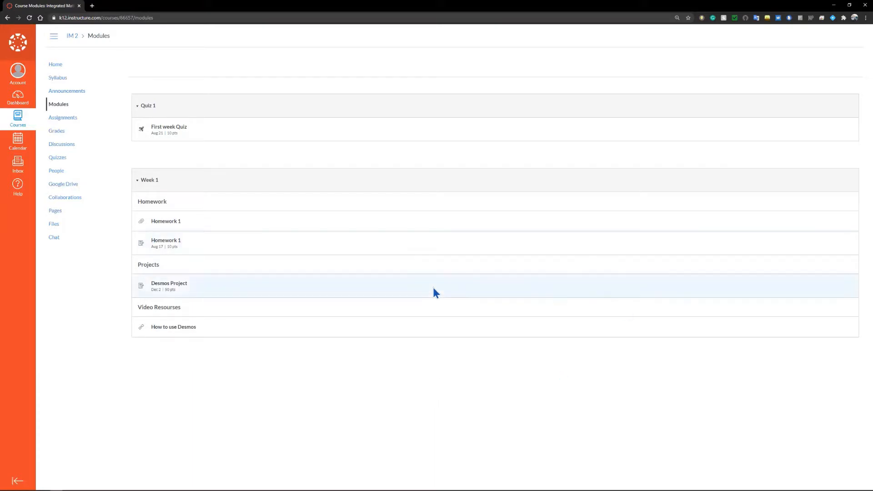
mouse_move(187, 187)
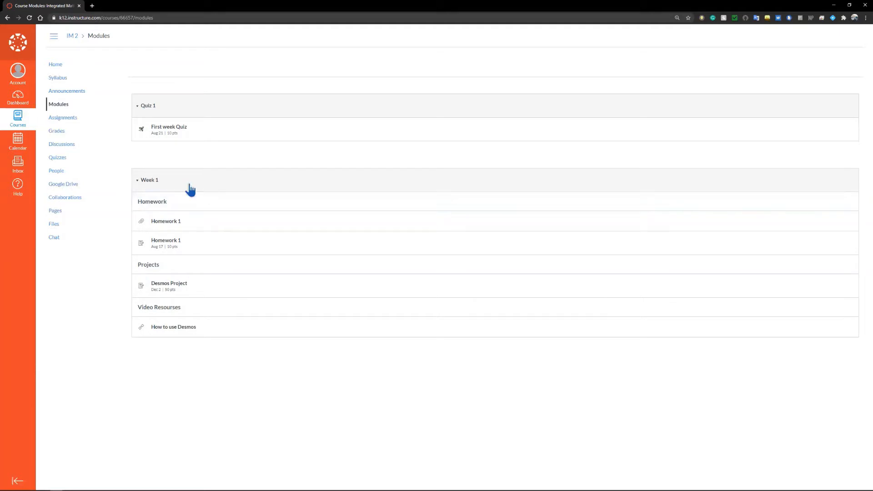
click(136, 180)
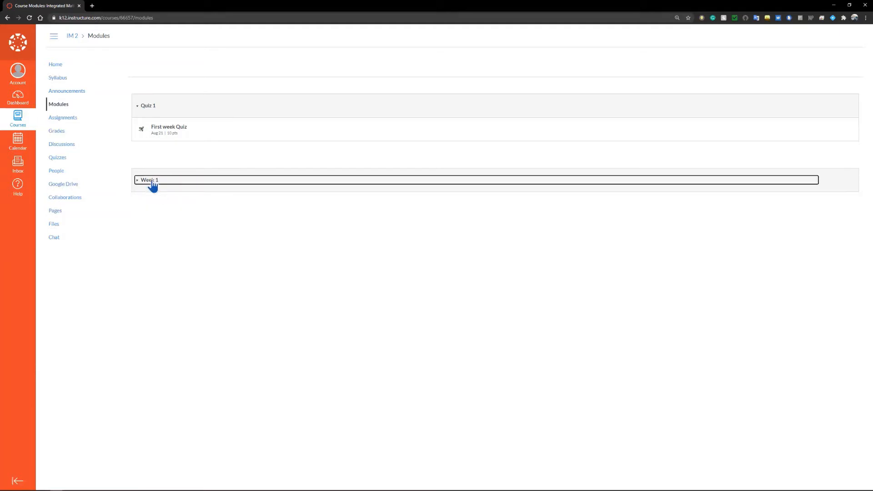
click(138, 180)
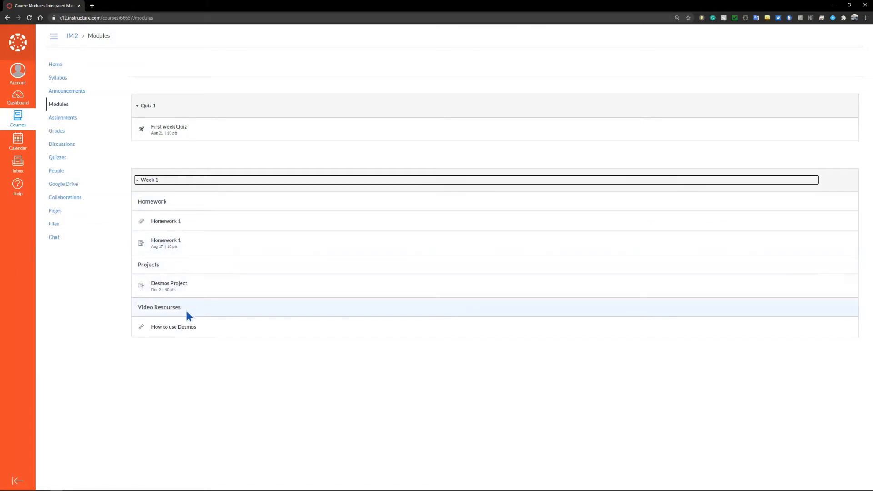
mouse_move(743, 260)
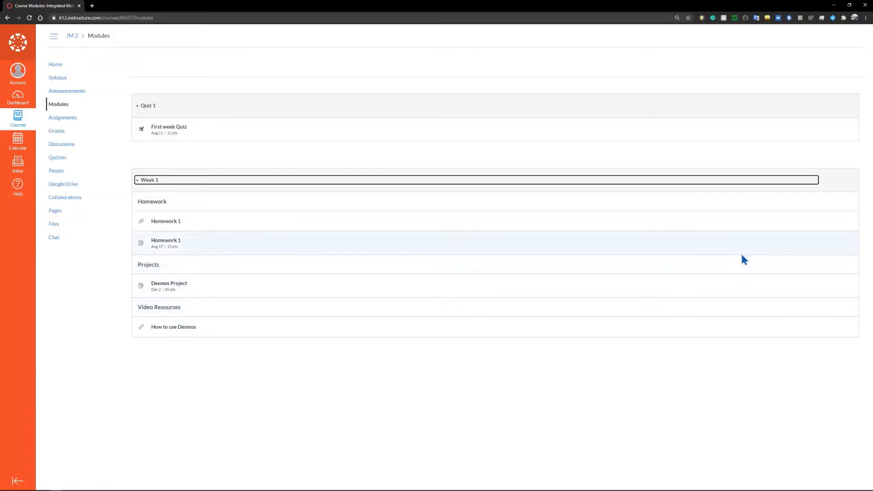
mouse_move(388, 210)
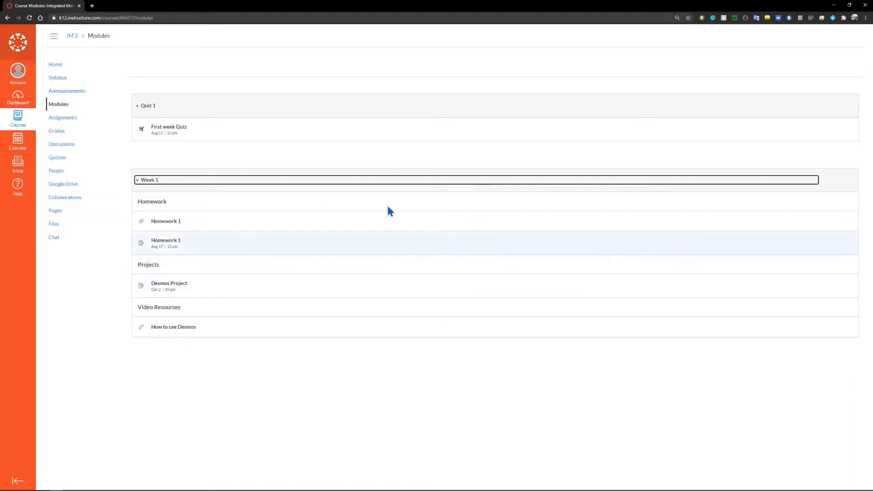
mouse_move(358, 228)
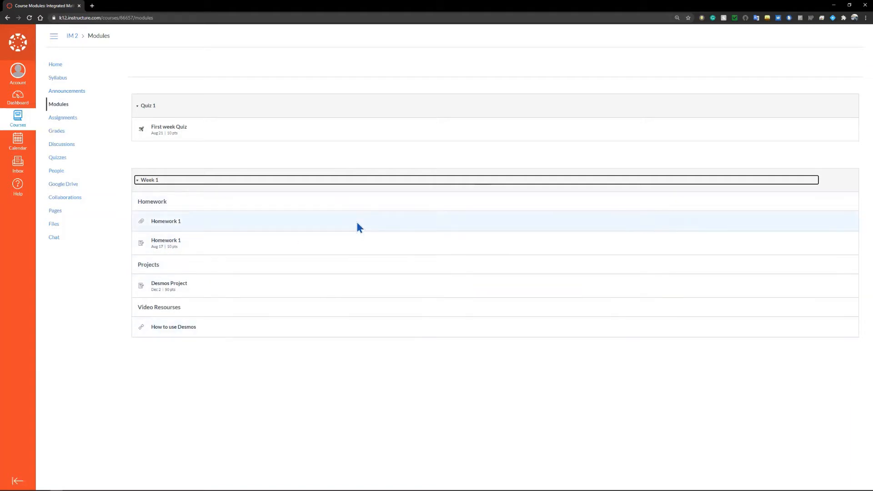
mouse_move(350, 216)
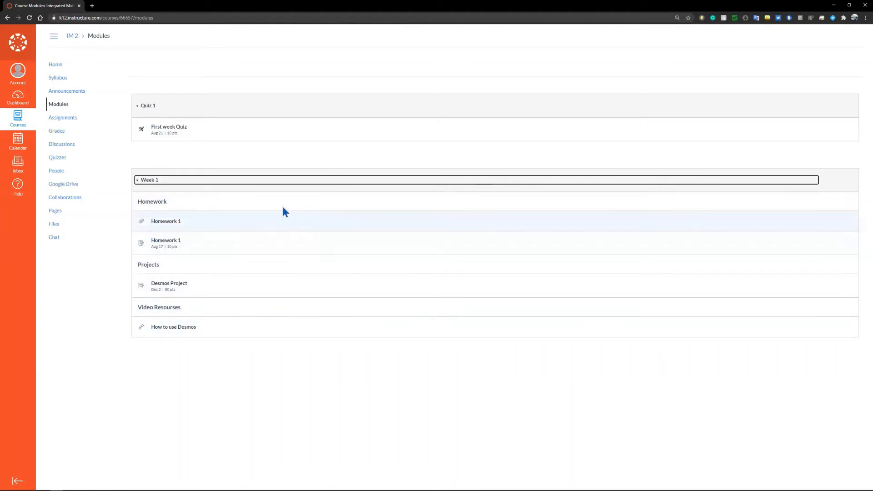
mouse_move(215, 250)
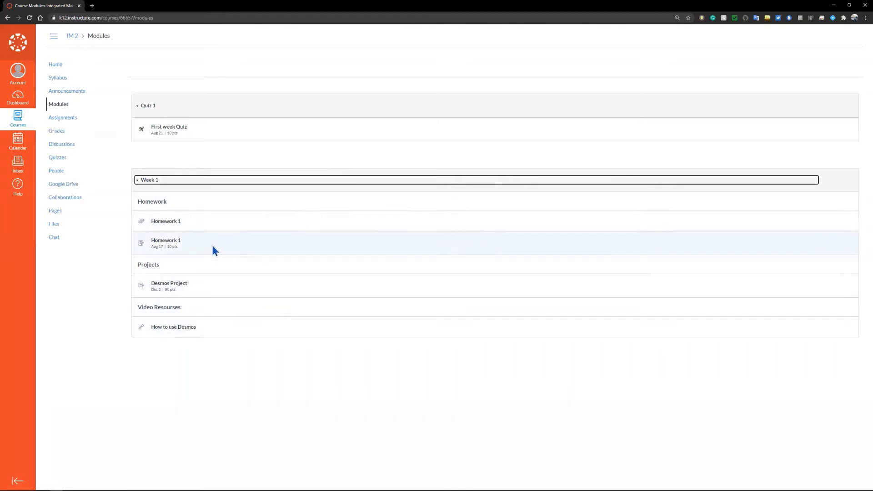
mouse_move(192, 312)
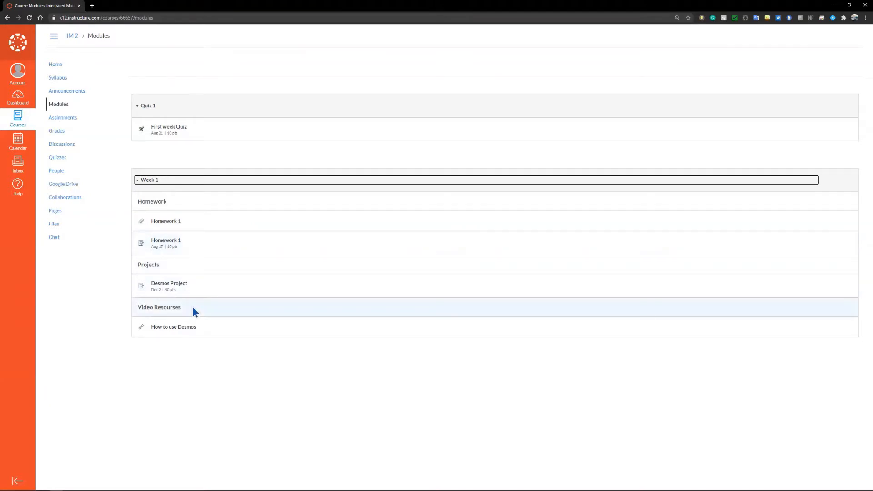
mouse_move(183, 330)
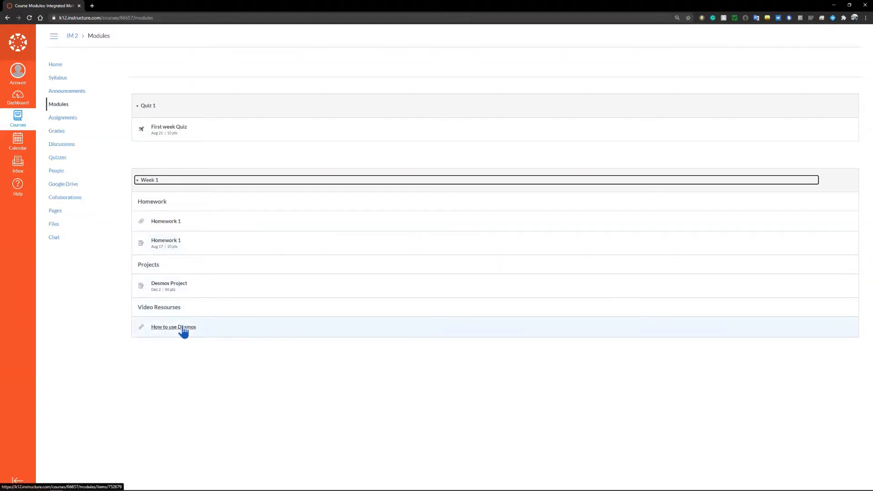
mouse_move(143, 157)
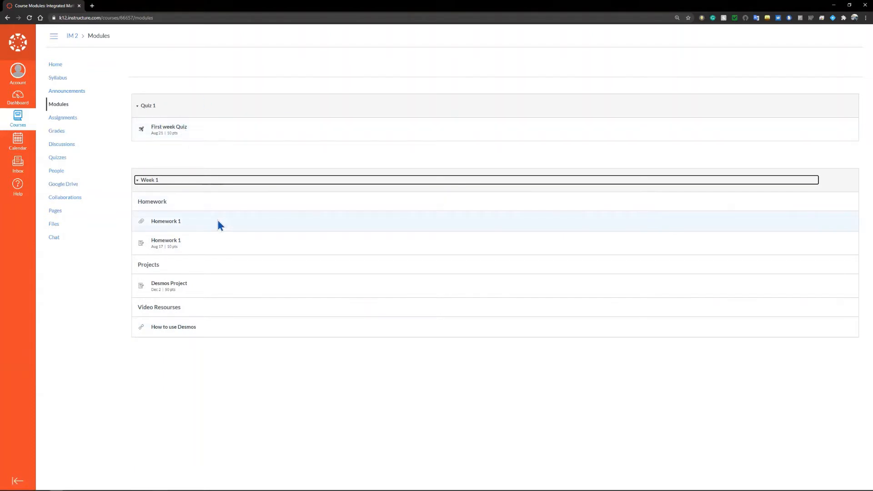
mouse_move(317, 159)
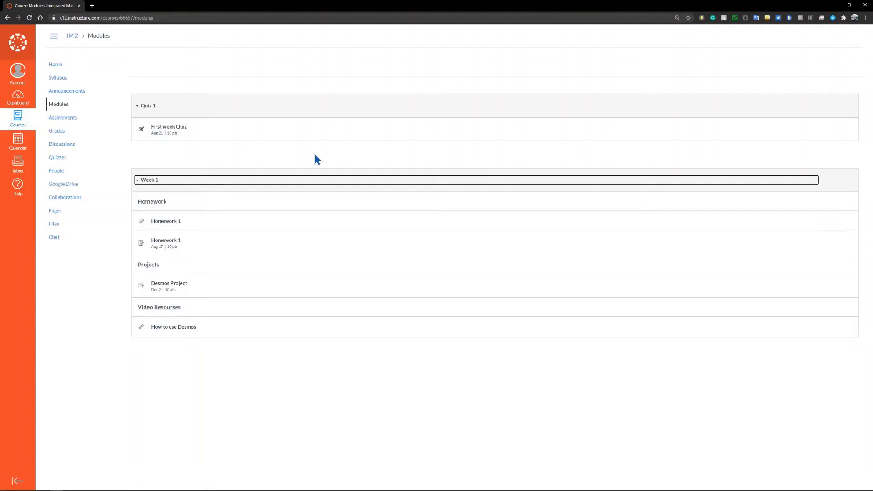
mouse_move(63, 118)
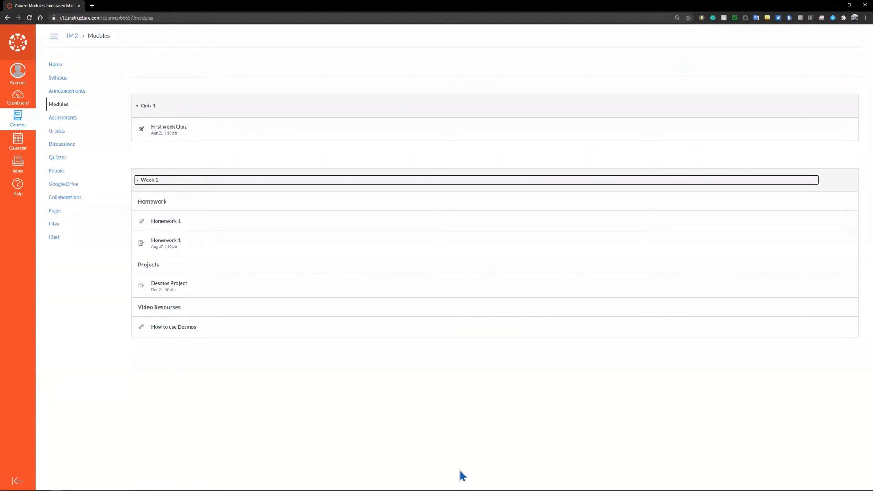
Step: Show the Assignments list with Homework 1, First week Quiz, Unit 1 Test, Desmos Project and Roll Call Attendance
click(63, 118)
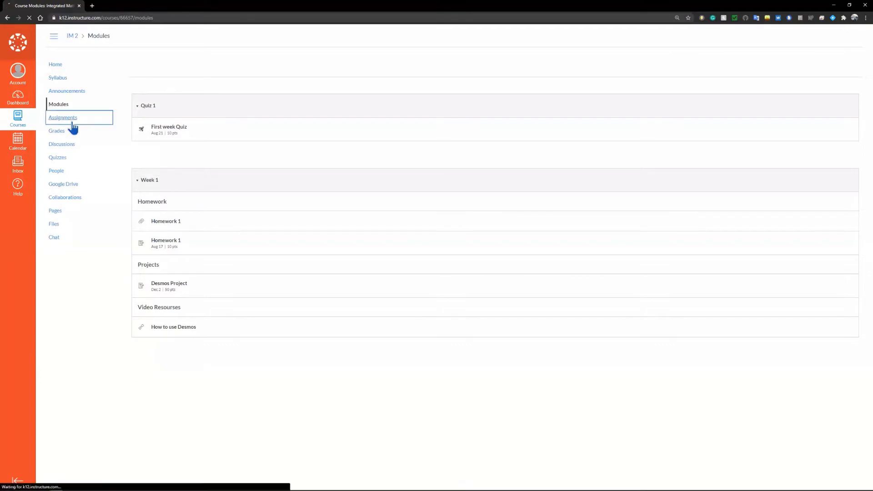
click(62, 117)
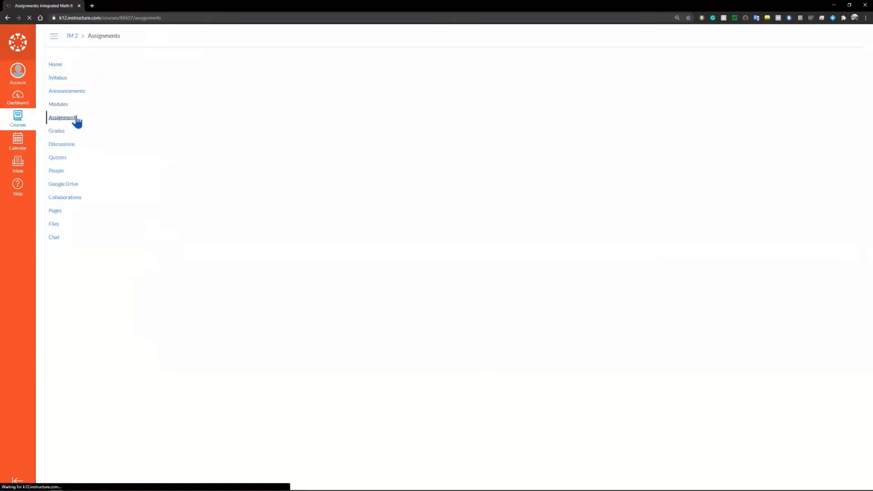
click(62, 117)
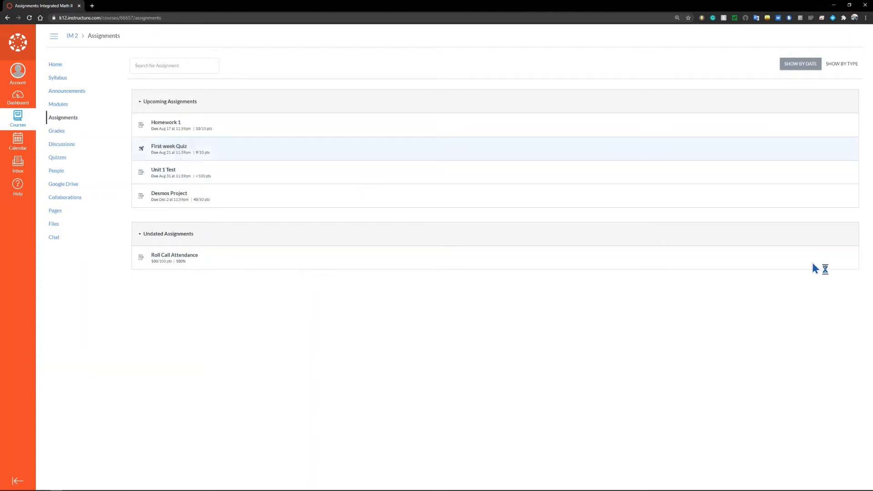
mouse_move(391, 474)
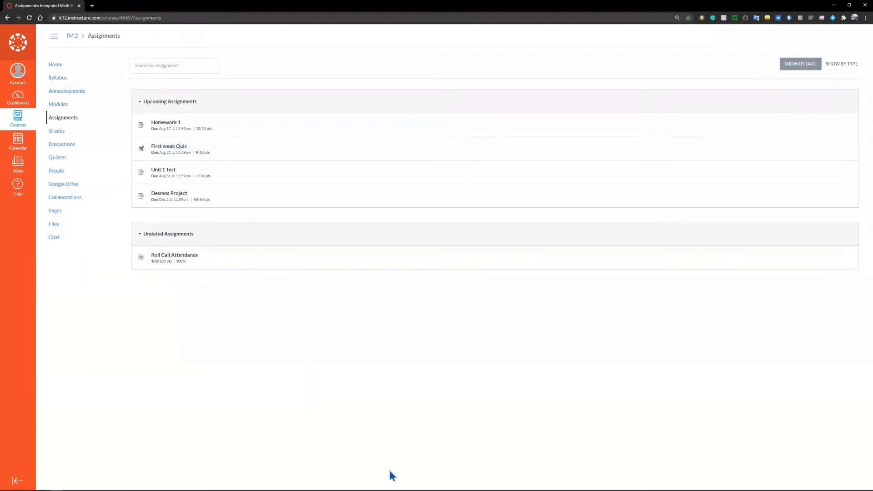
mouse_move(57, 132)
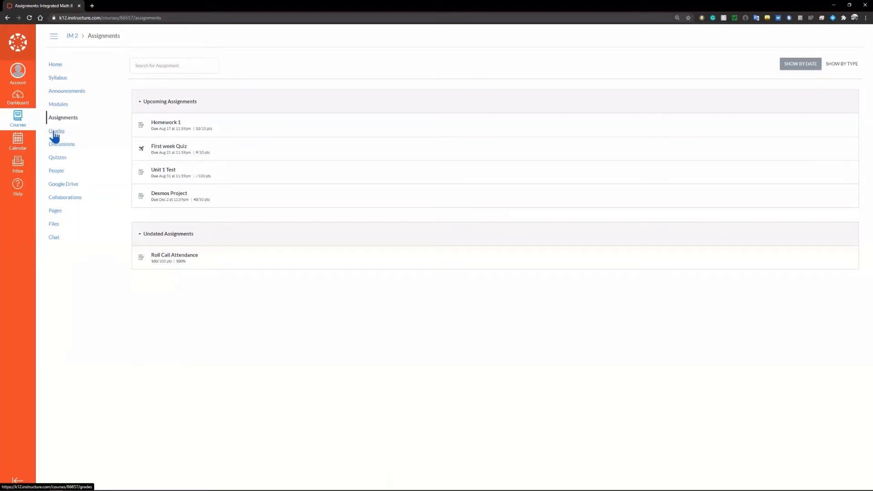
click(56, 131)
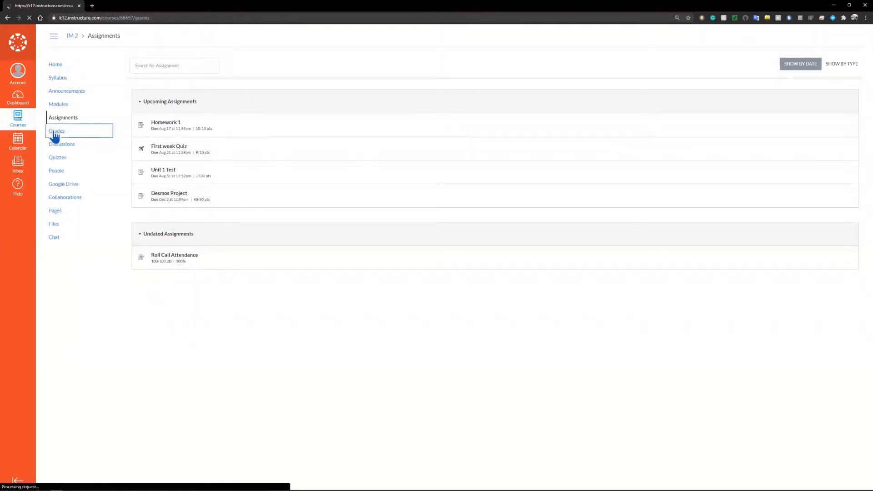
click(56, 131)
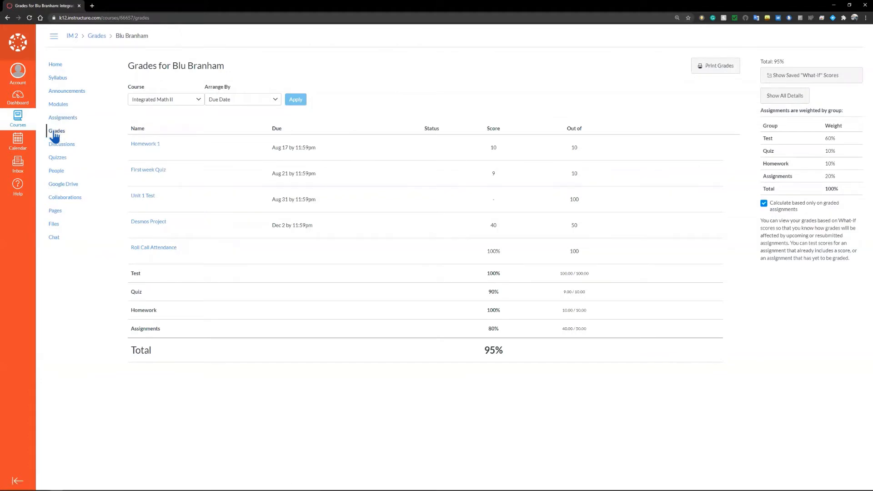
mouse_move(651, 166)
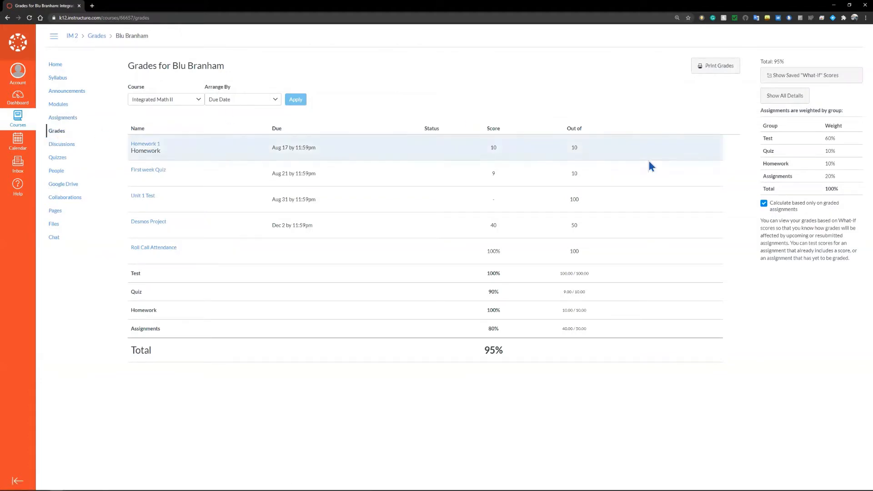
mouse_move(539, 102)
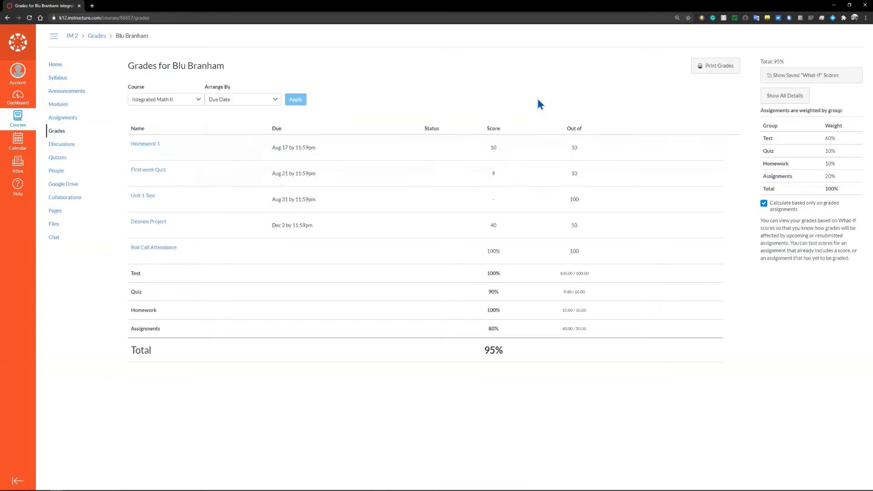
mouse_move(298, 164)
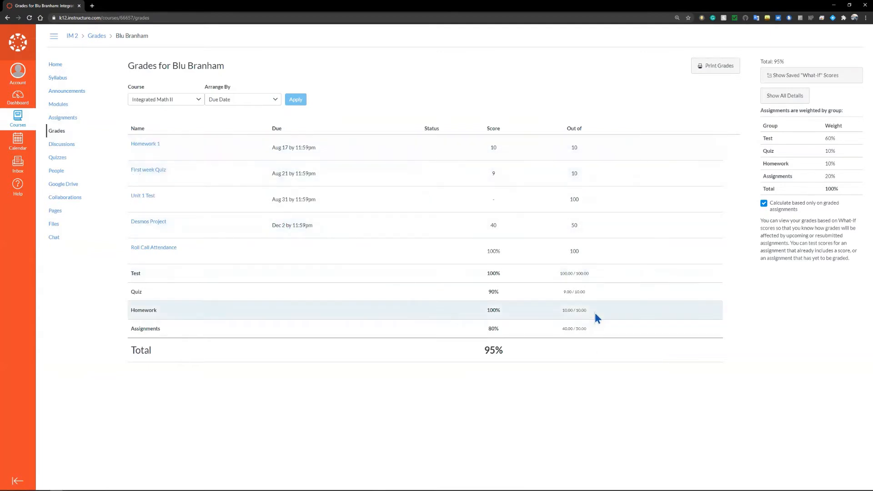
mouse_move(486, 68)
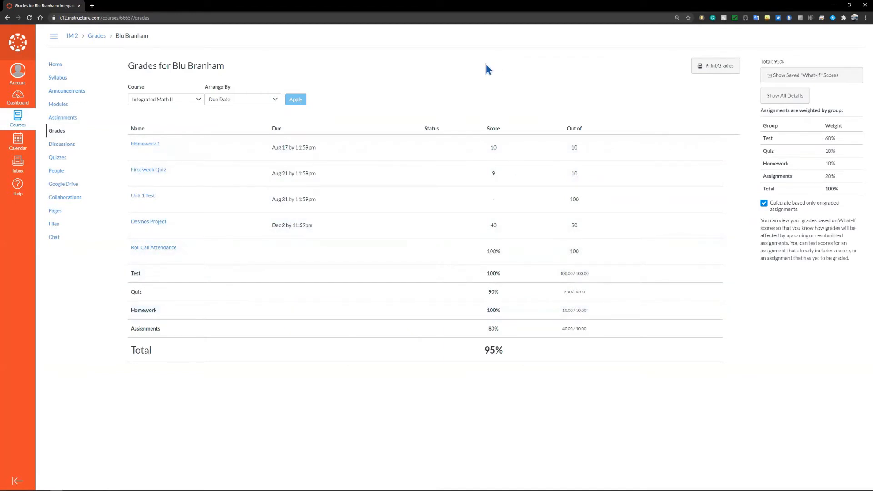
mouse_move(465, 128)
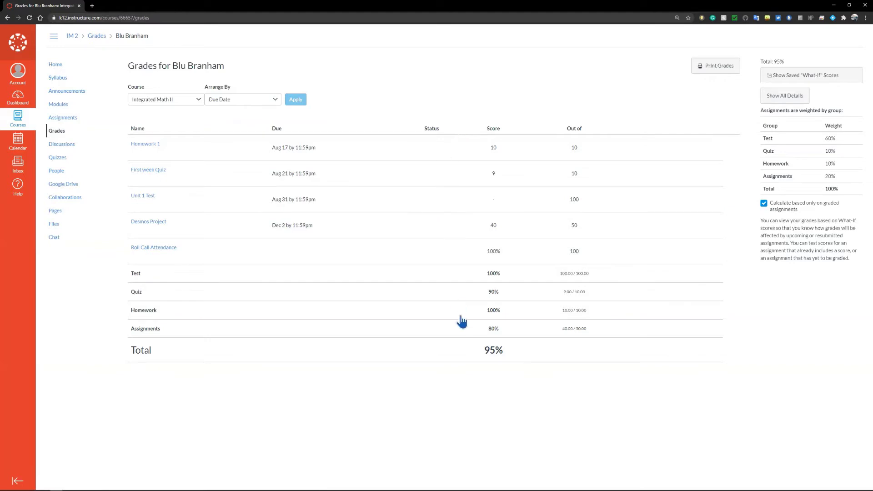
mouse_move(520, 335)
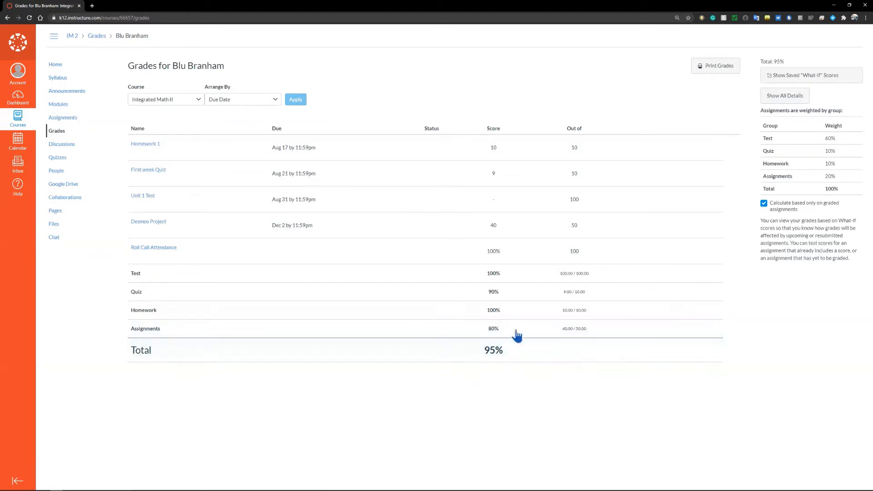
mouse_move(456, 278)
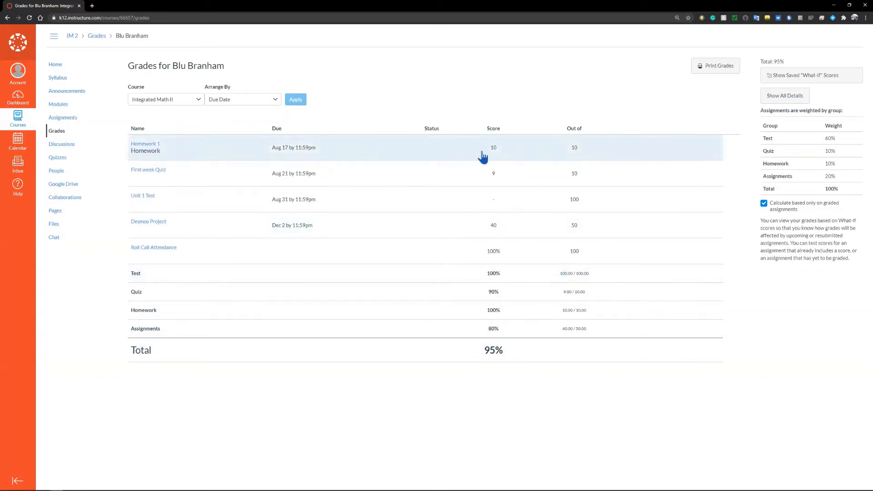
mouse_move(374, 175)
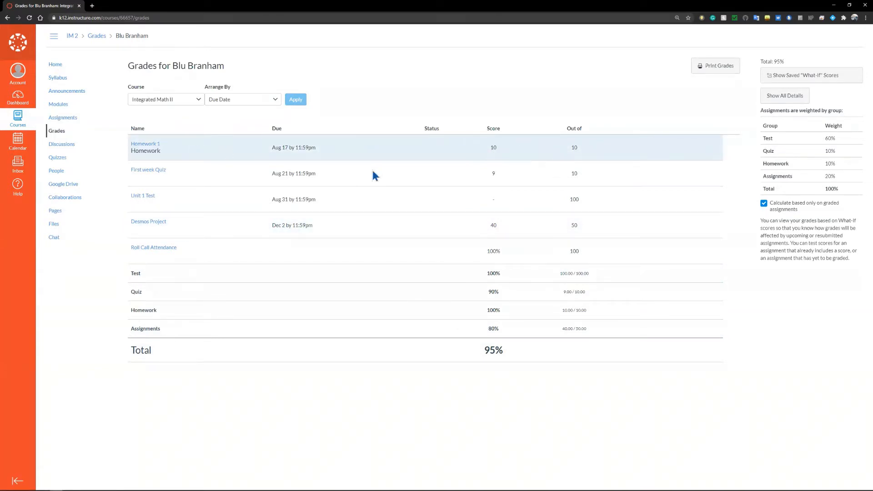
mouse_move(496, 211)
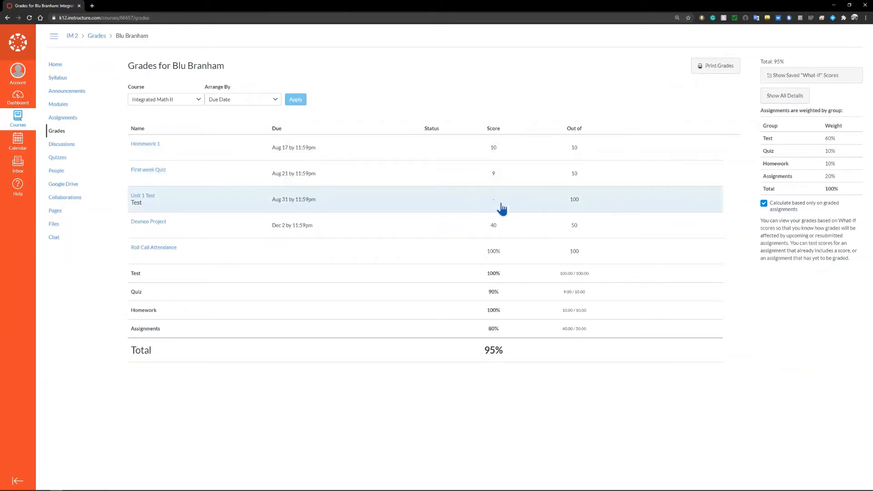
mouse_move(496, 208)
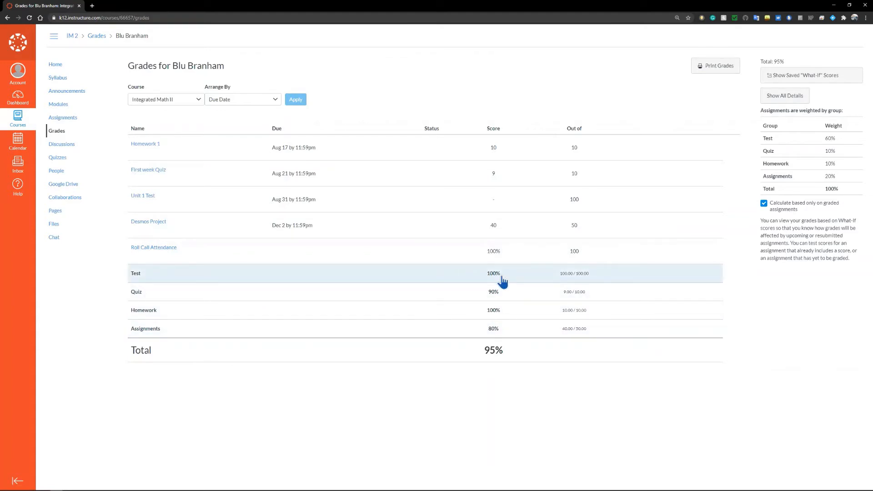
mouse_move(497, 303)
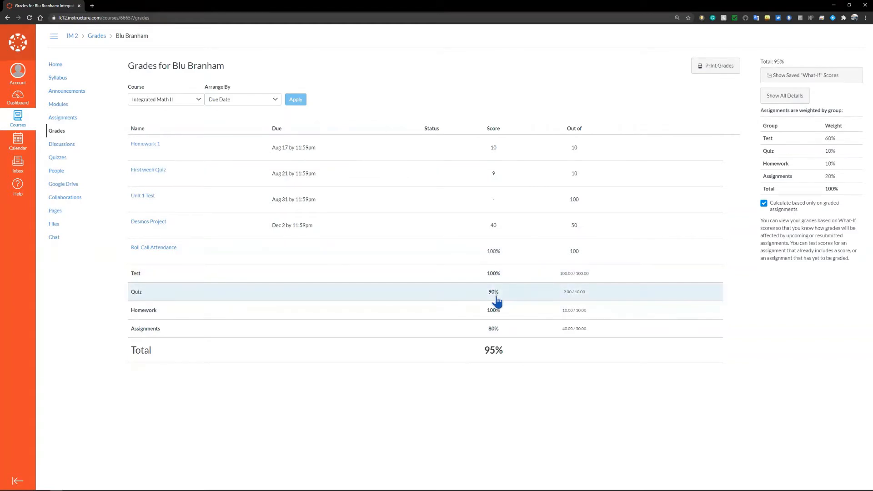
mouse_move(497, 317)
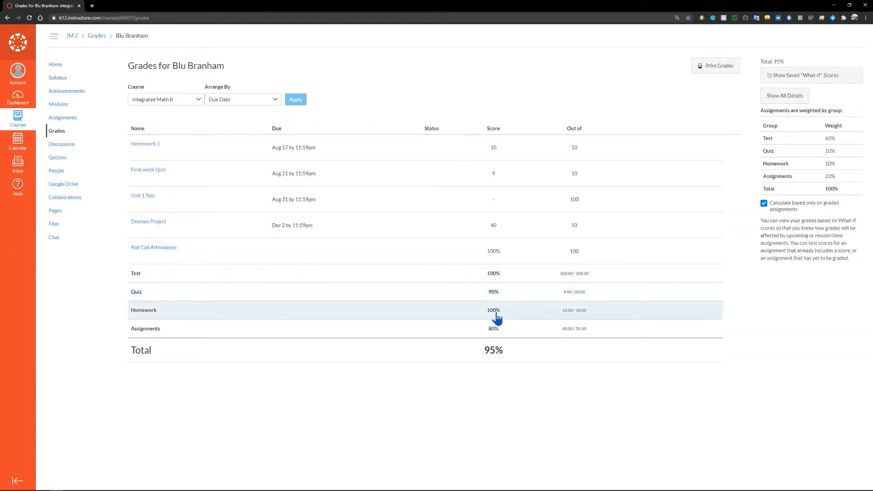
mouse_move(500, 342)
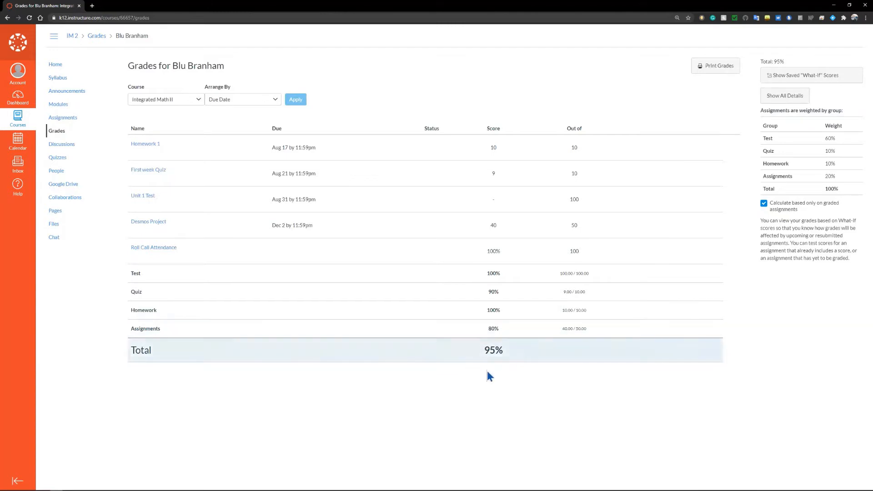
mouse_move(502, 389)
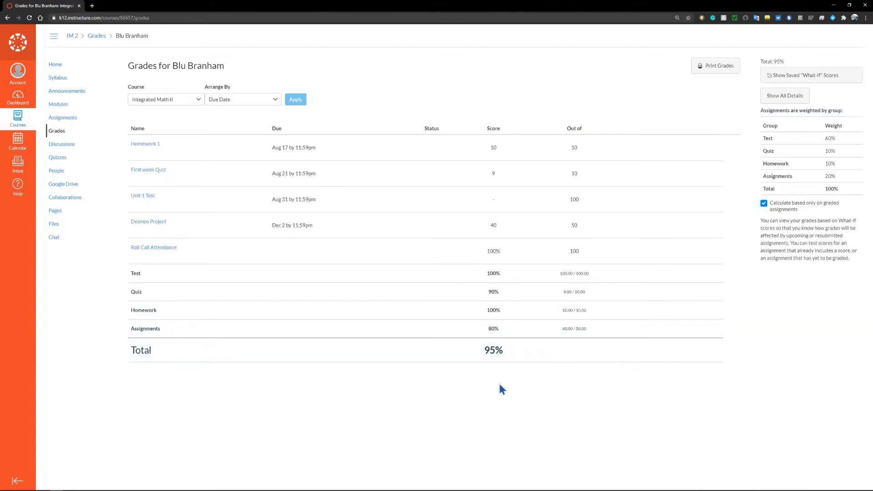
mouse_move(498, 400)
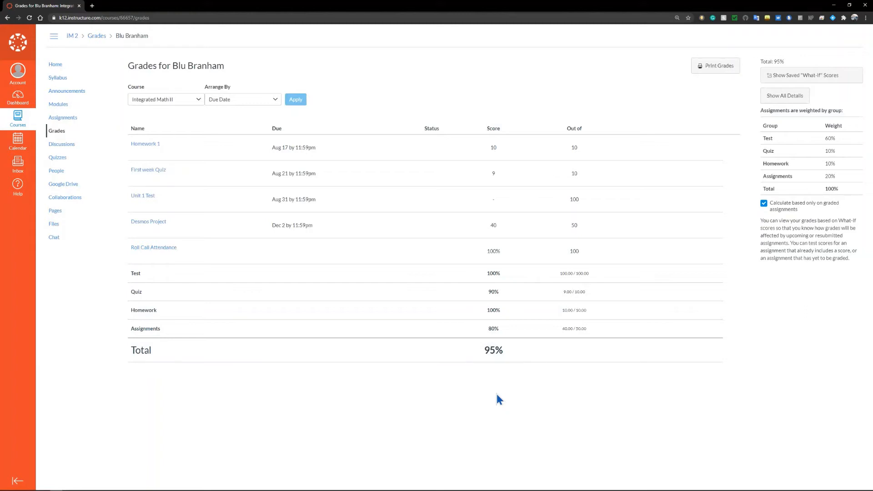
mouse_move(497, 200)
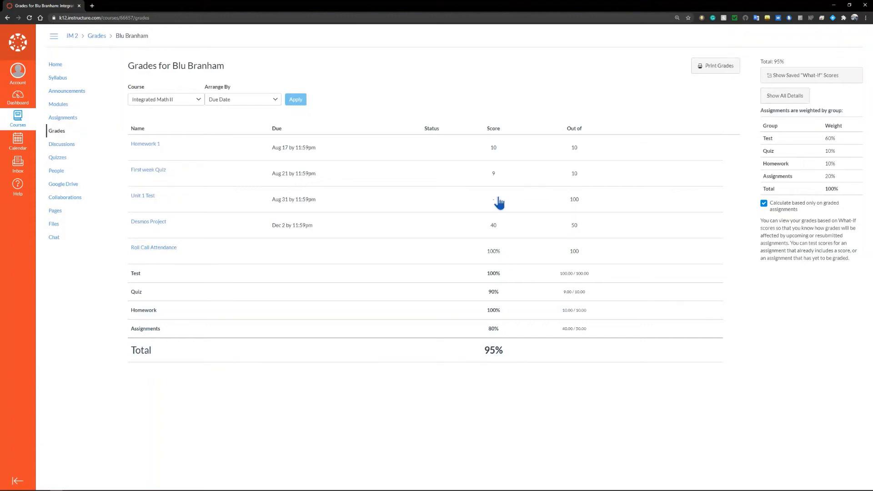
mouse_move(494, 205)
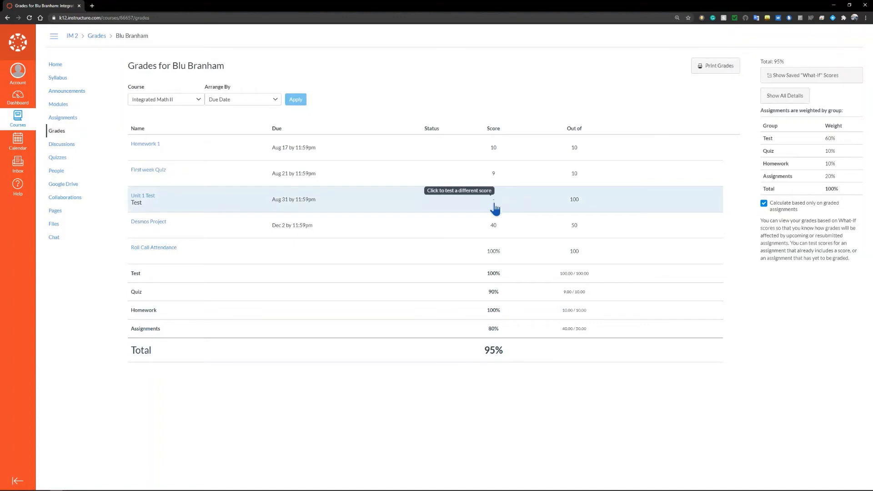
Step: Enter a what-if score of 85 for Unit 1 Test, dropping the projected total to 90.5%
click(493, 200)
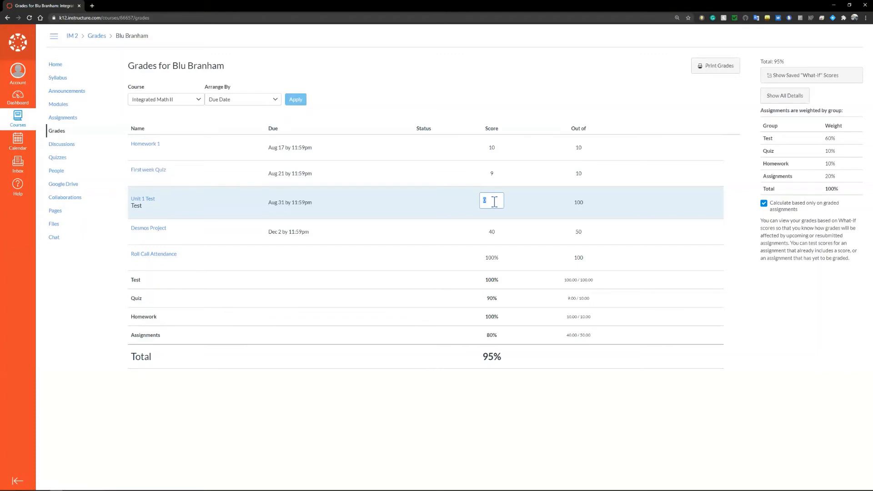
text(85)
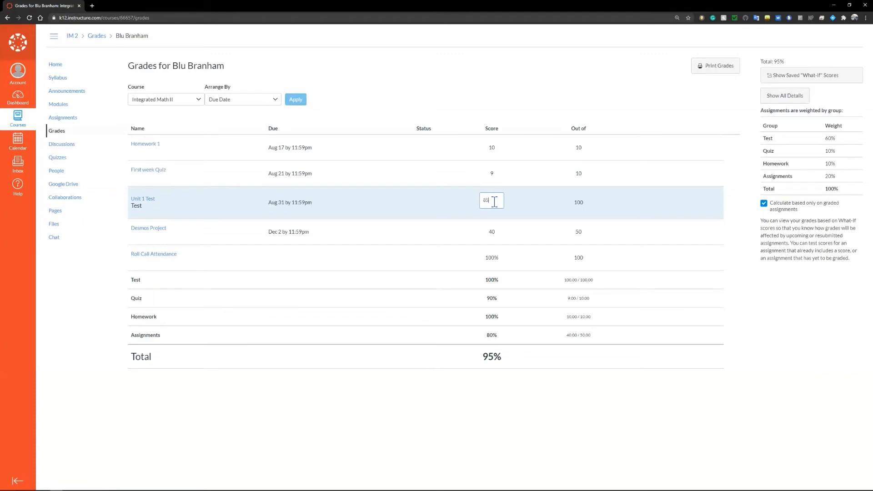
key(Enter)
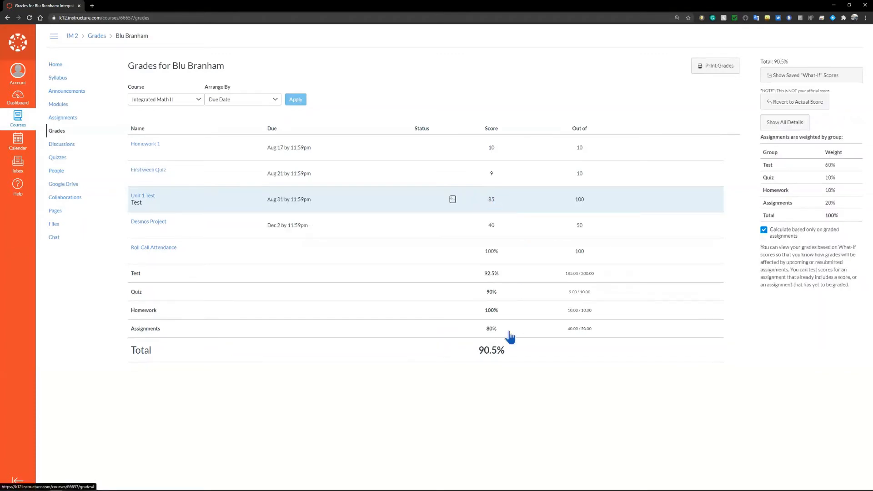
mouse_move(510, 357)
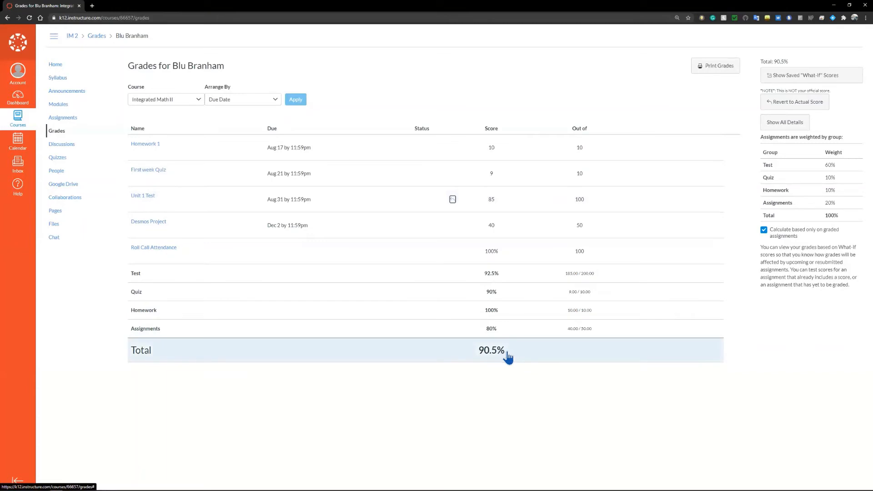
mouse_move(516, 228)
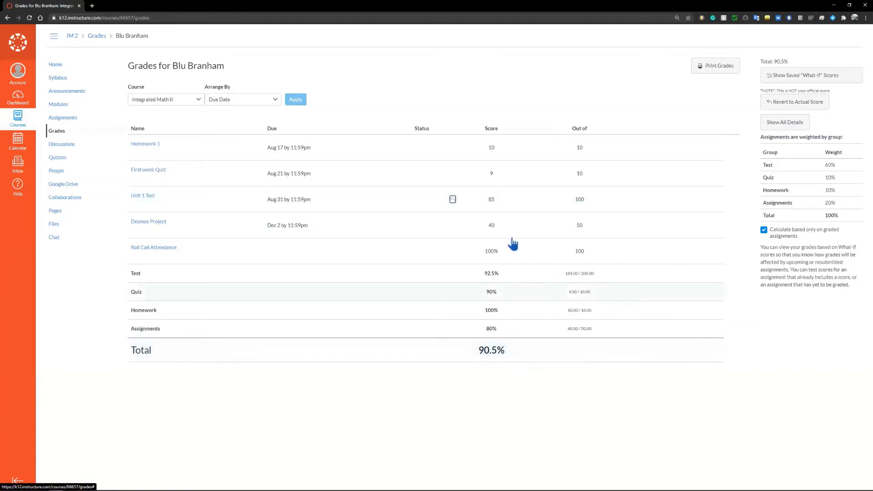
mouse_move(550, 83)
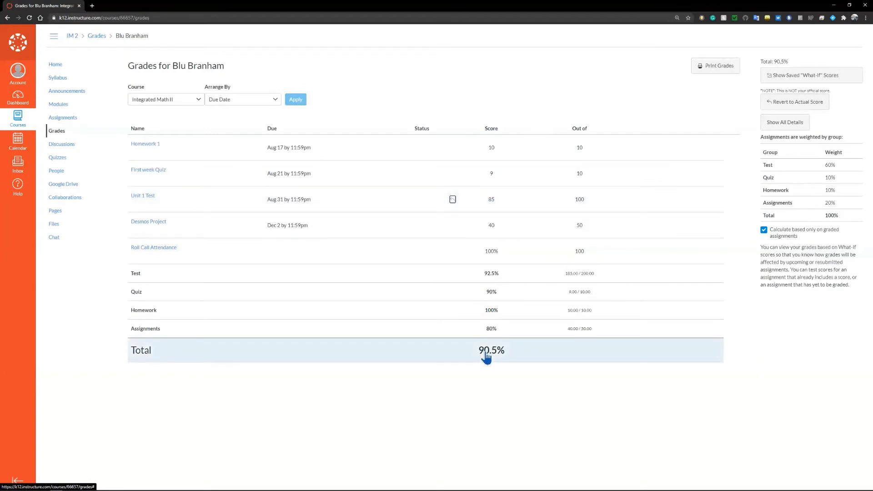
mouse_move(512, 227)
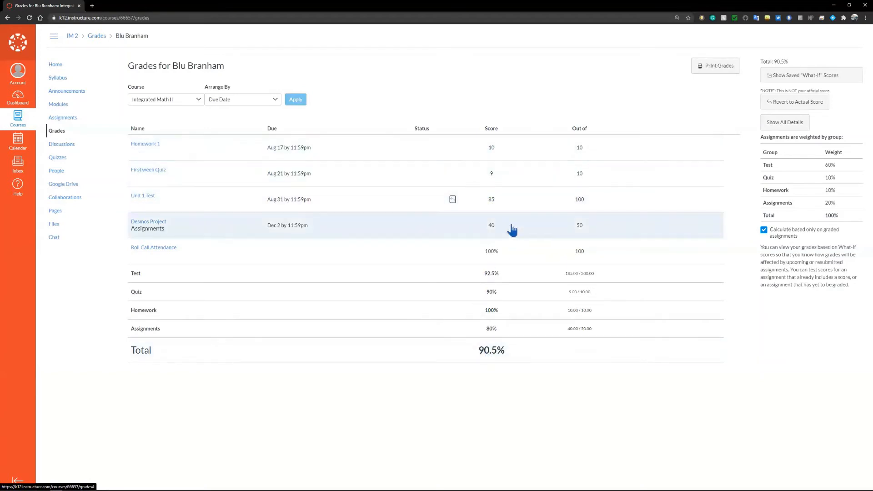
mouse_move(514, 228)
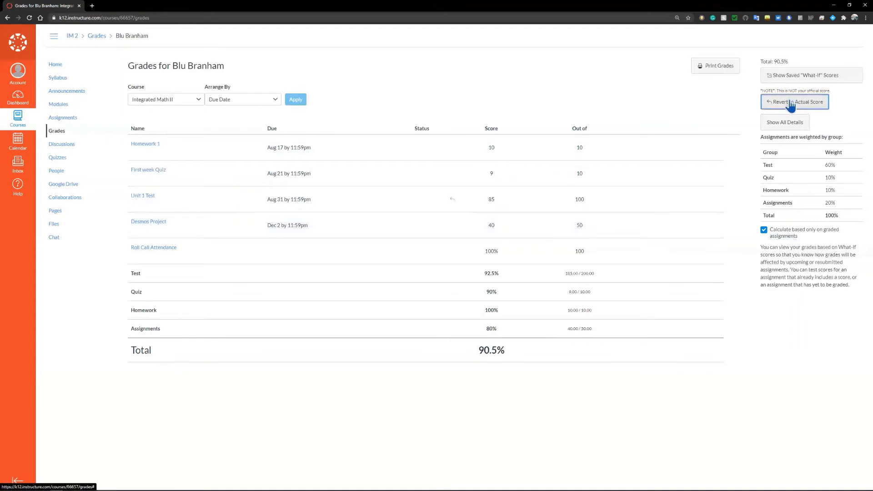
Step: Revert to actual scores so Unit 1 Test is blank again and the total returns to 95%
click(795, 101)
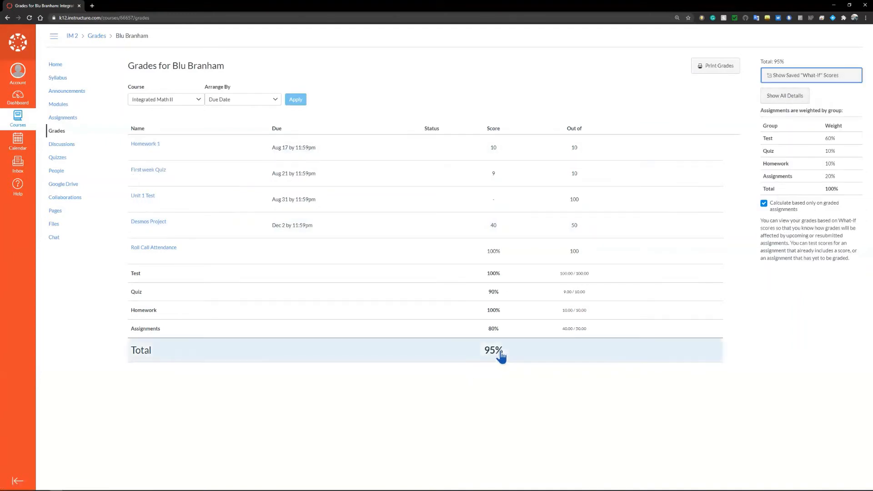
mouse_move(712, 350)
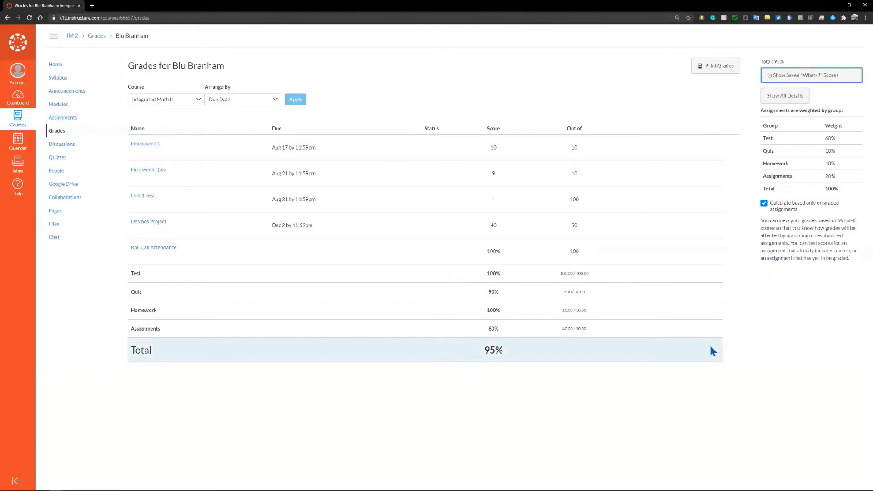
mouse_move(642, 325)
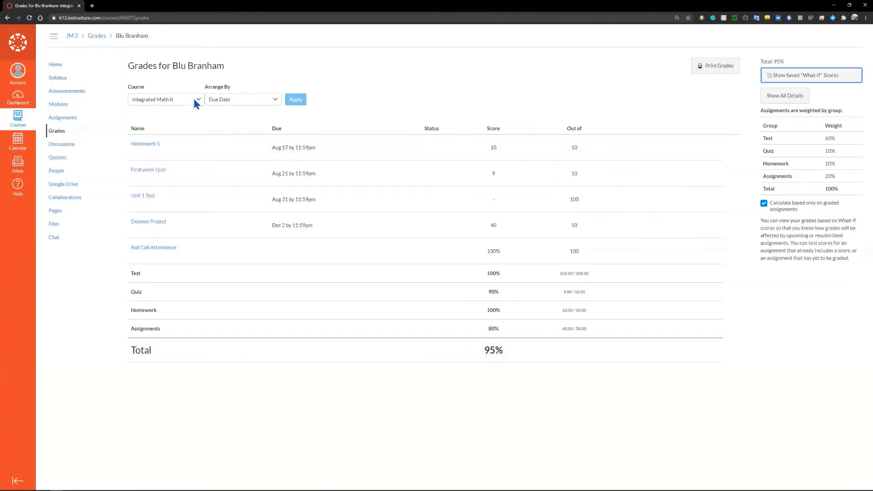
mouse_move(205, 112)
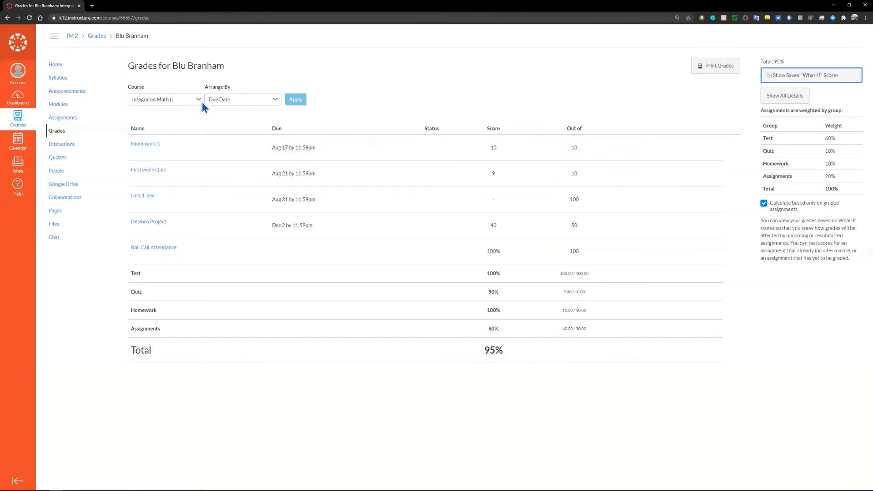
click(166, 99)
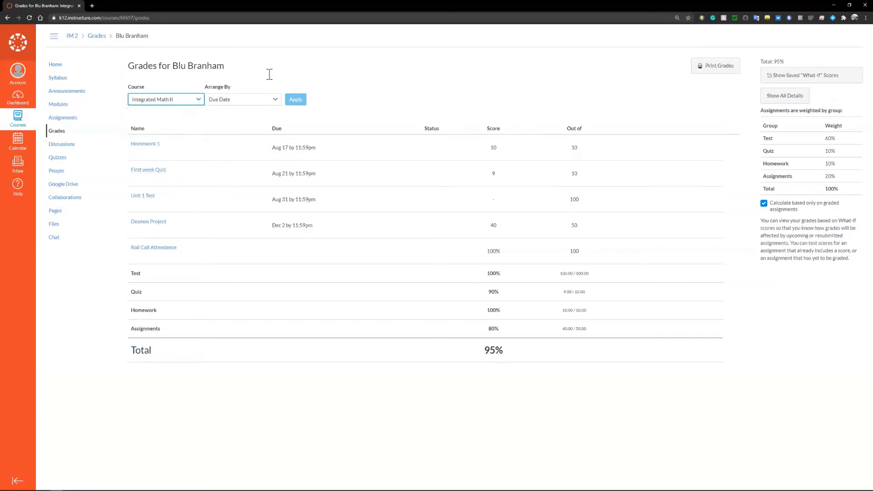
mouse_move(239, 148)
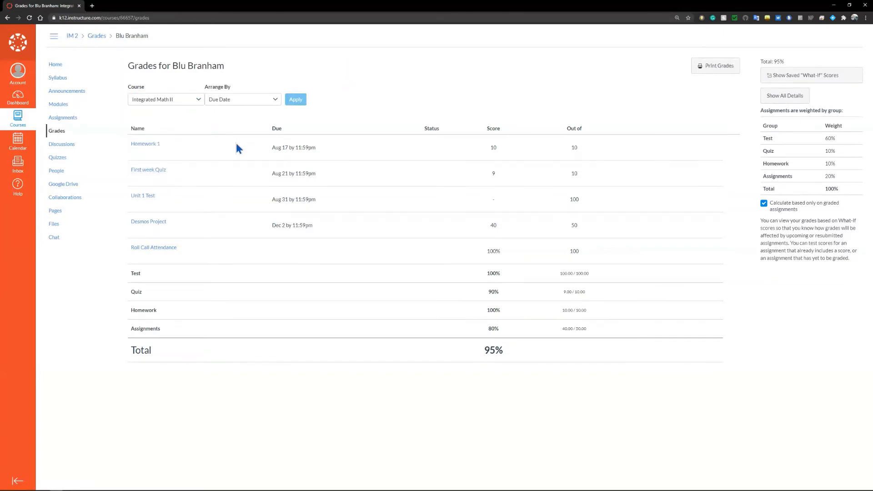
mouse_move(67, 136)
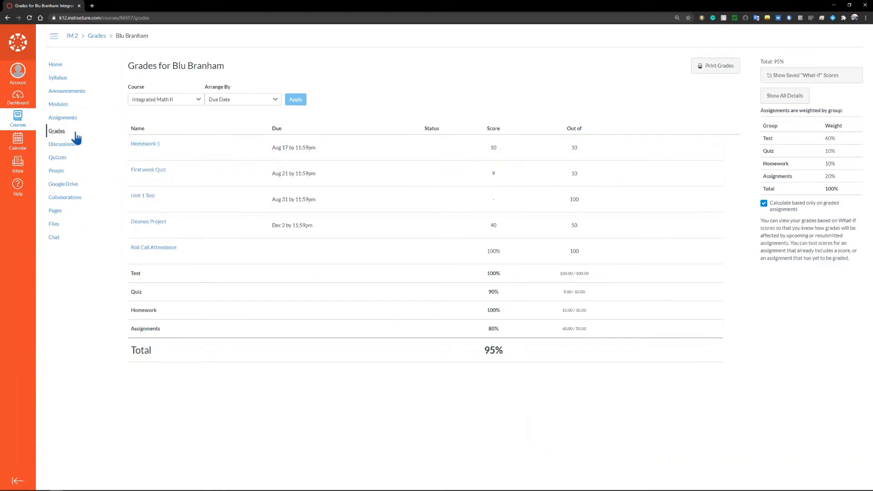
Step: Go to the course Discussions page, which is empty with no topics
click(62, 144)
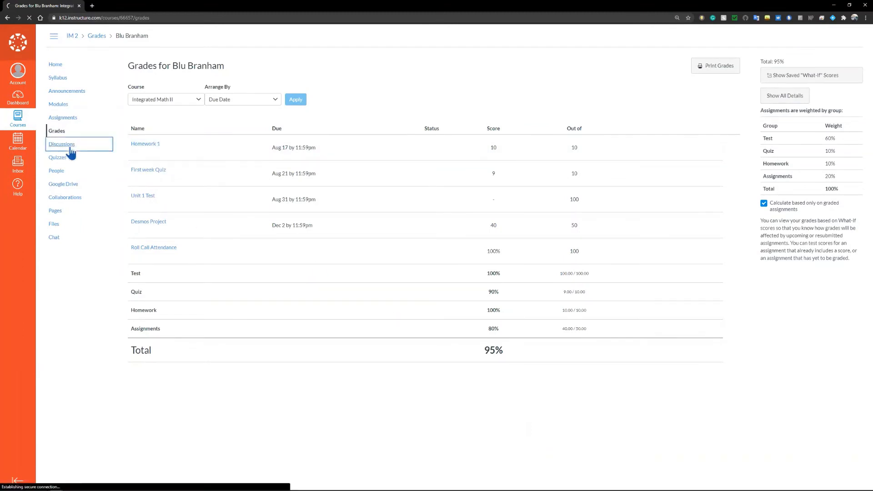
click(61, 144)
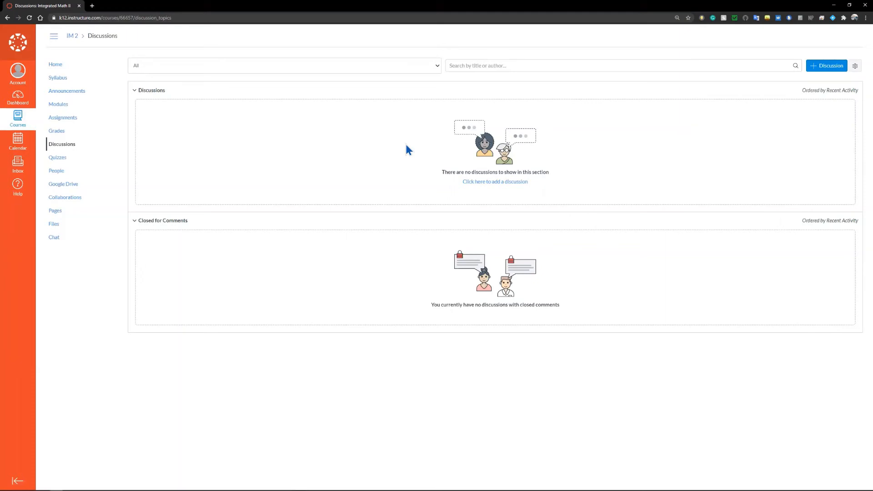
mouse_move(494, 184)
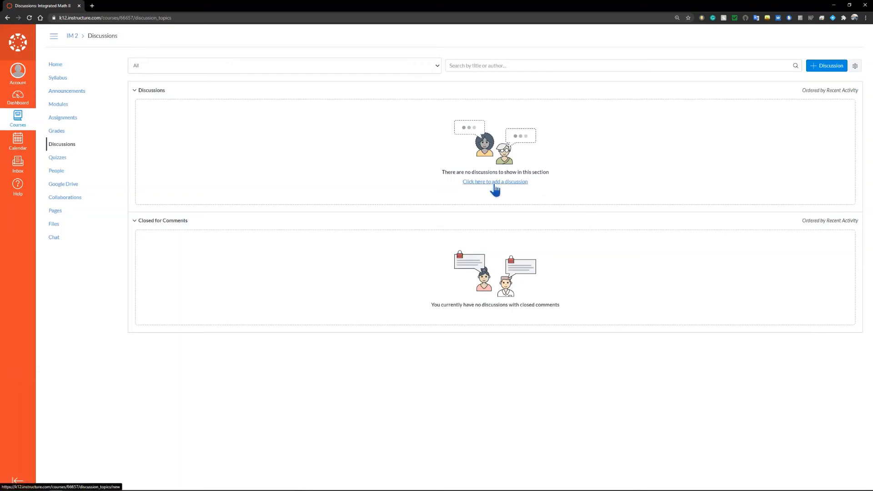
Step: Start a blank new discussion topic from the 'Click here to add a discussion' link
click(495, 182)
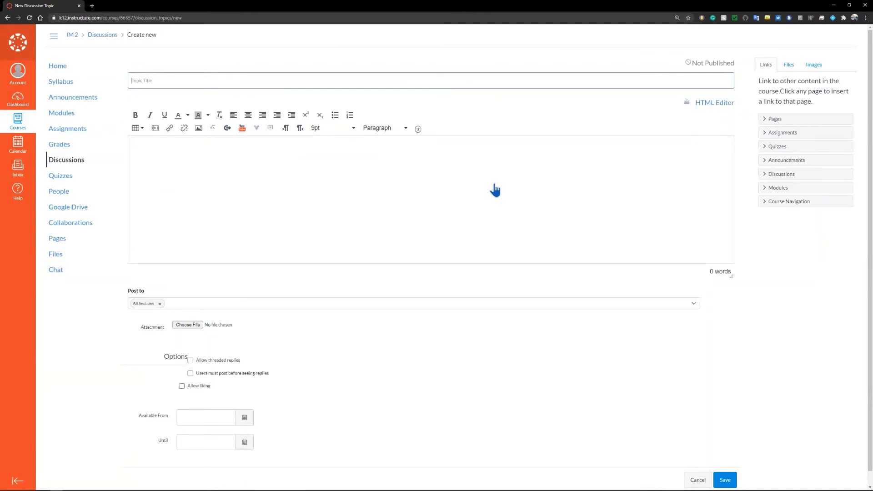
mouse_move(679, 367)
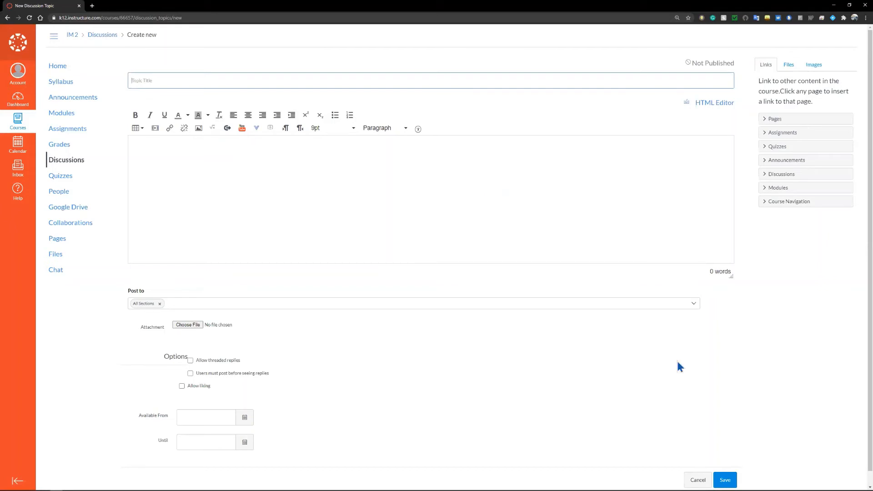
mouse_move(705, 475)
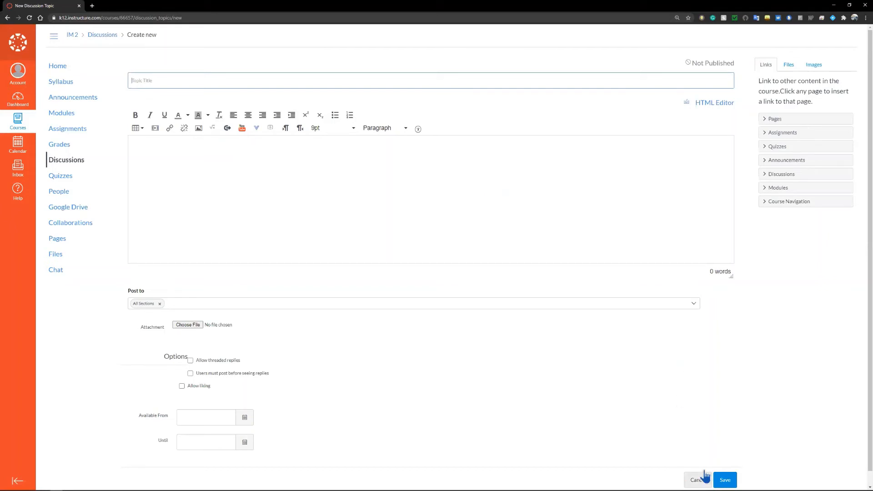
Step: Cancel the unsaved new discussion, returning to the empty Discussions page, then head to Quizzes
click(698, 480)
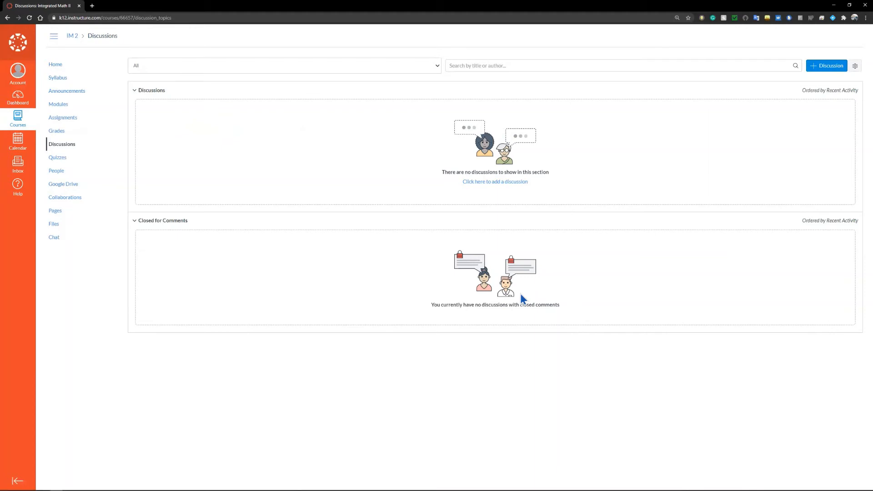
mouse_move(135, 179)
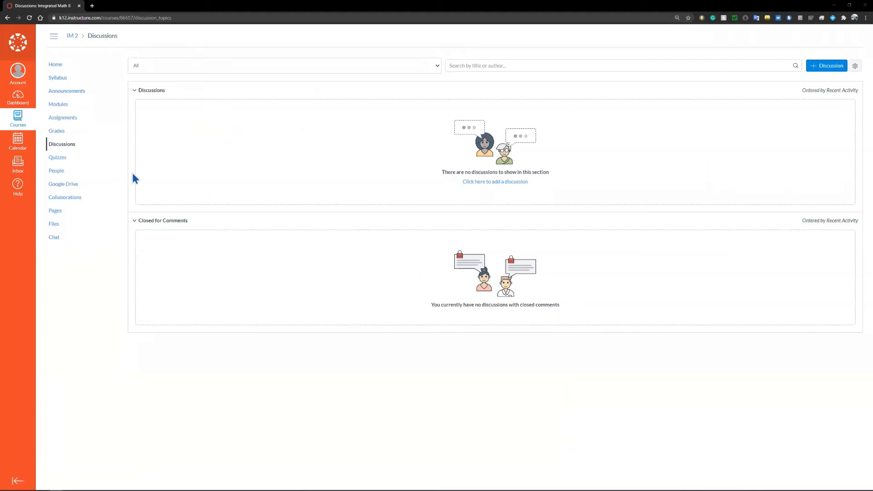
click(57, 158)
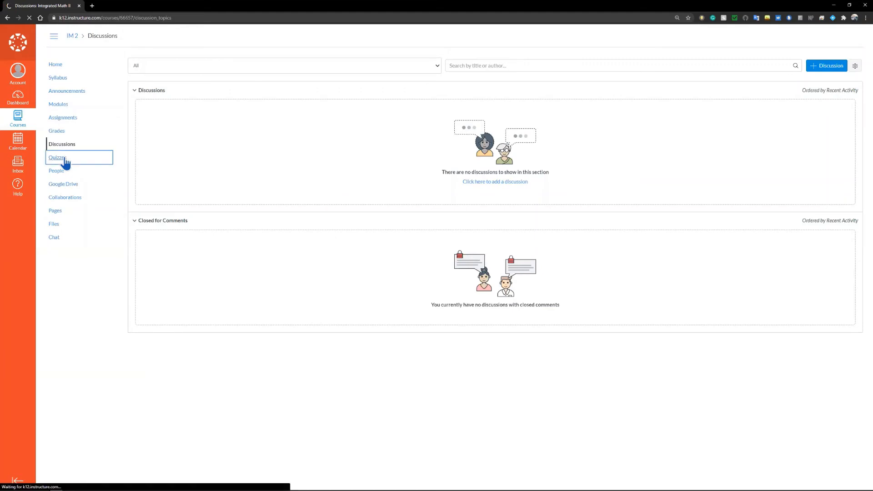
Step: View the Quizzes page listing the First week Quiz, then head to the People roster
click(57, 157)
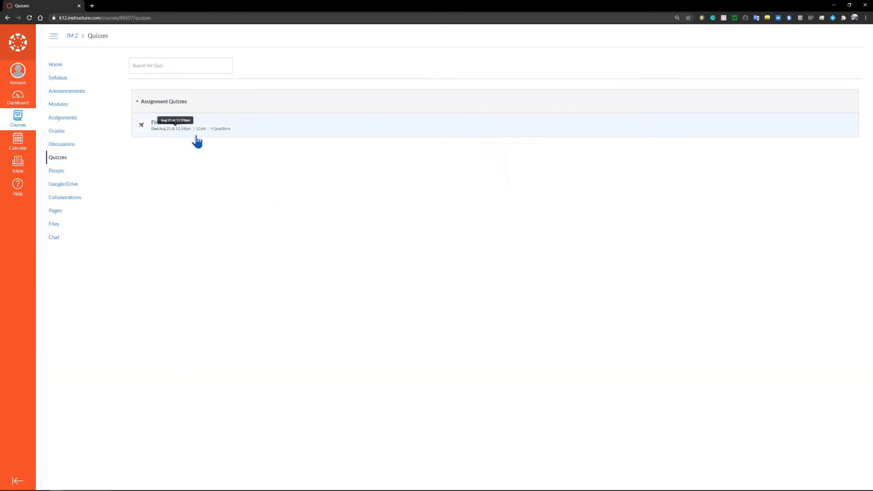
mouse_move(202, 160)
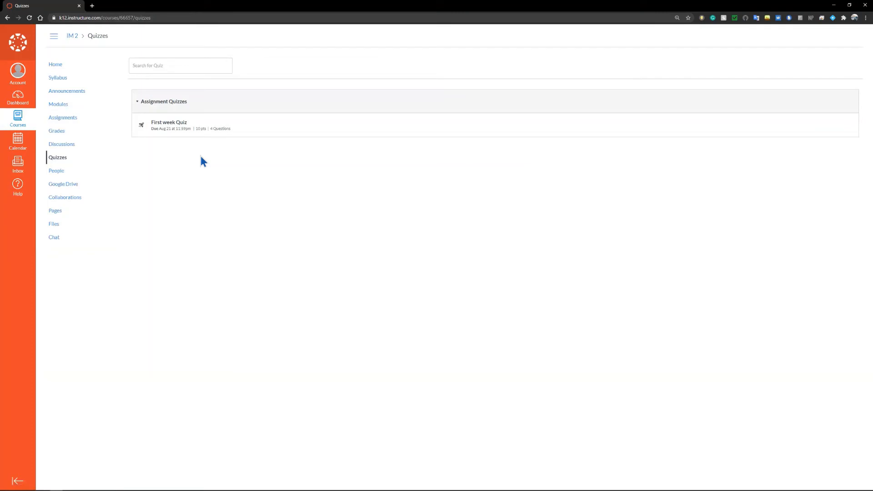
mouse_move(58, 107)
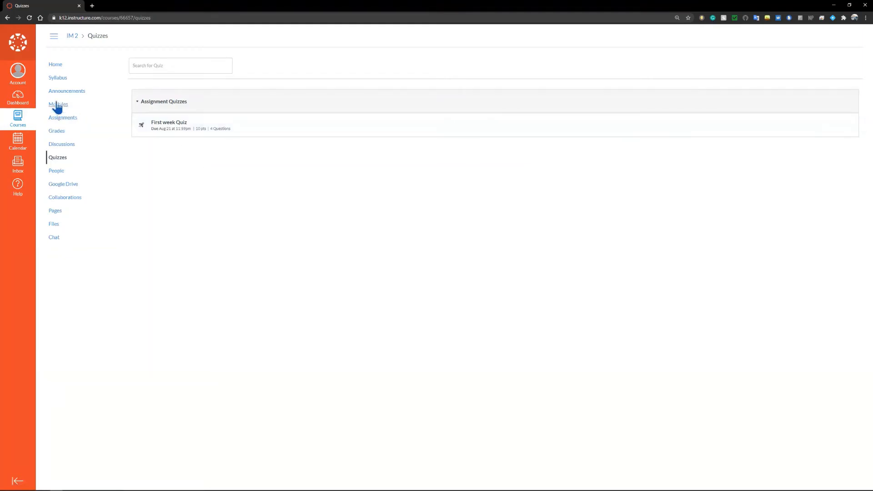
mouse_move(854, 342)
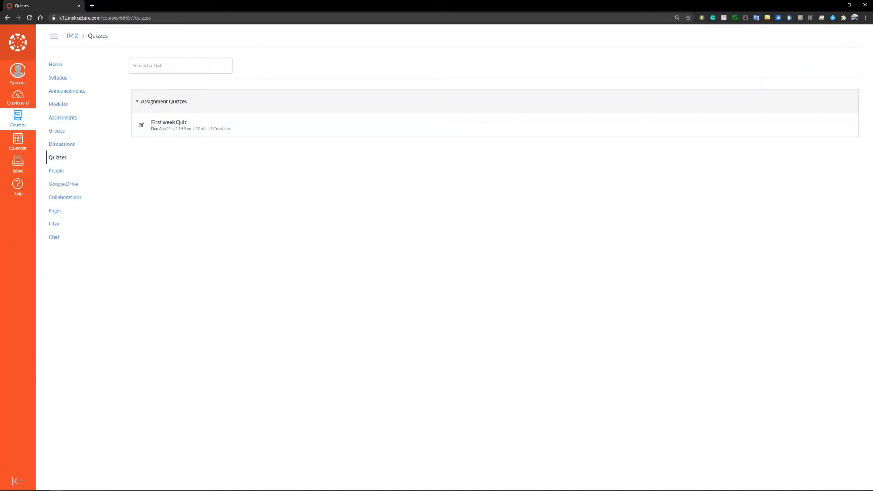
mouse_move(458, 391)
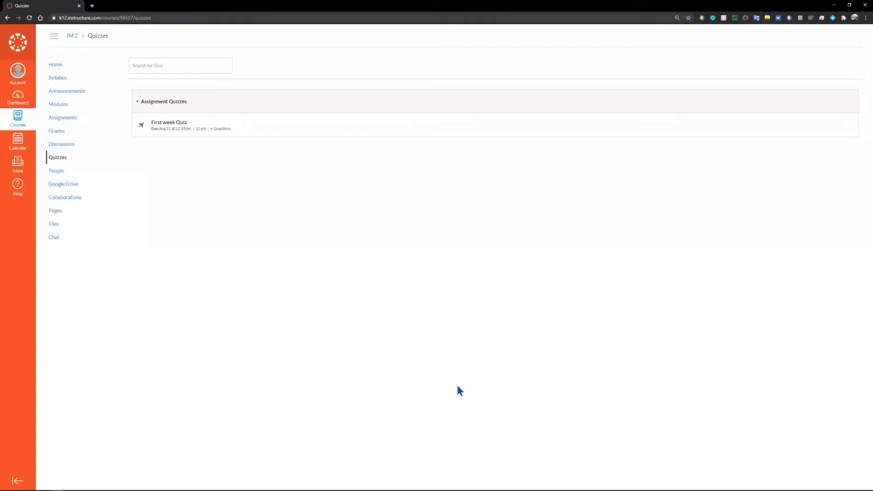
mouse_move(68, 177)
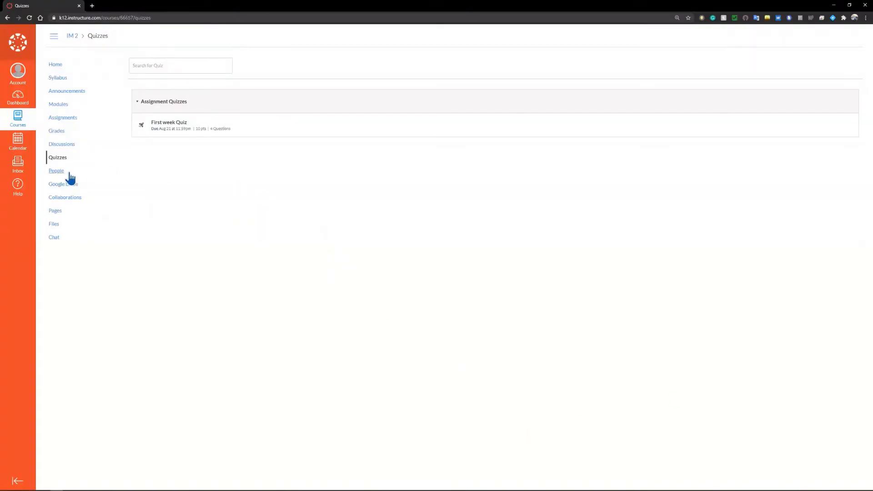
click(56, 170)
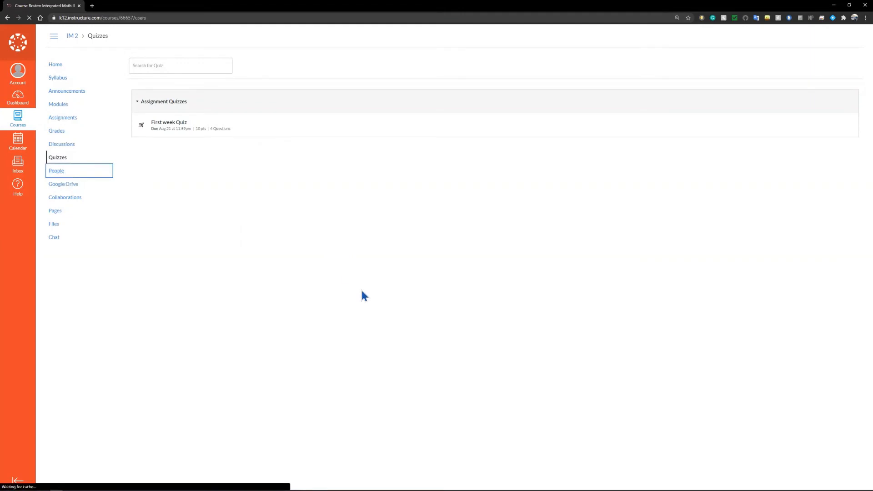
Step: View the IM 2 People roster with one teacher and one student, then head to Groups
click(56, 170)
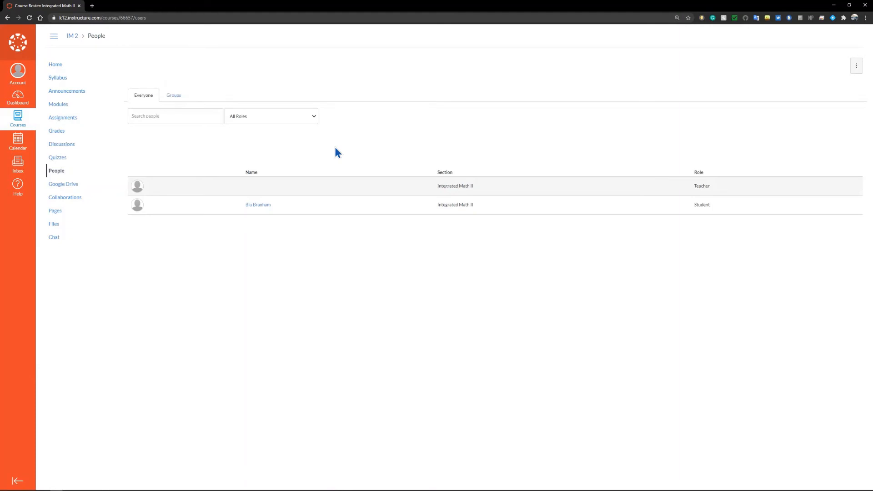
mouse_move(176, 99)
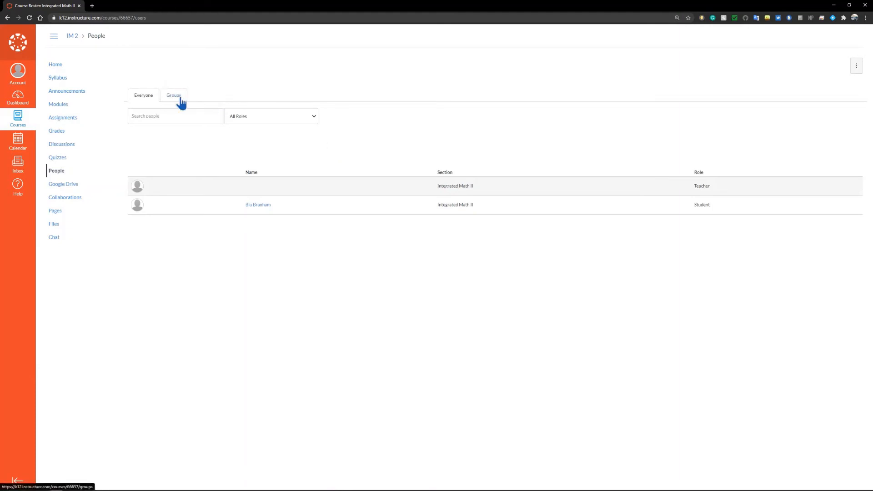
click(174, 95)
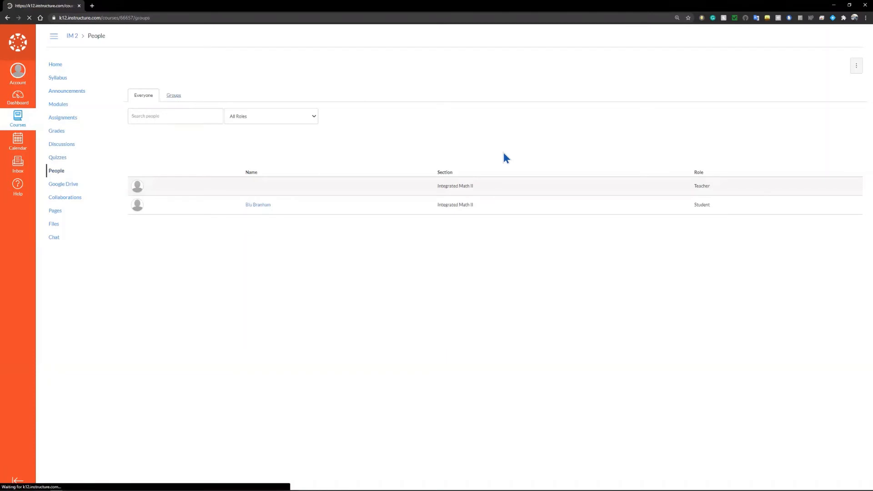
Step: View the course Groups list, which is empty, then head to Google Drive
click(174, 95)
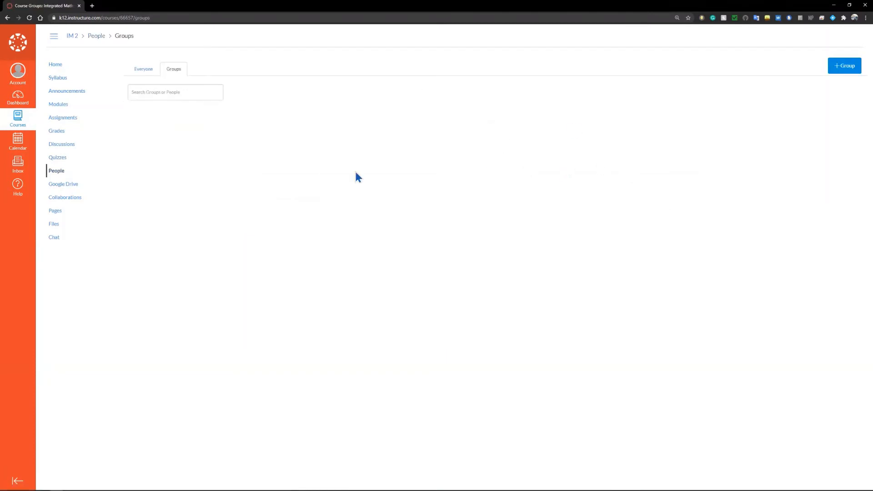
mouse_move(246, 166)
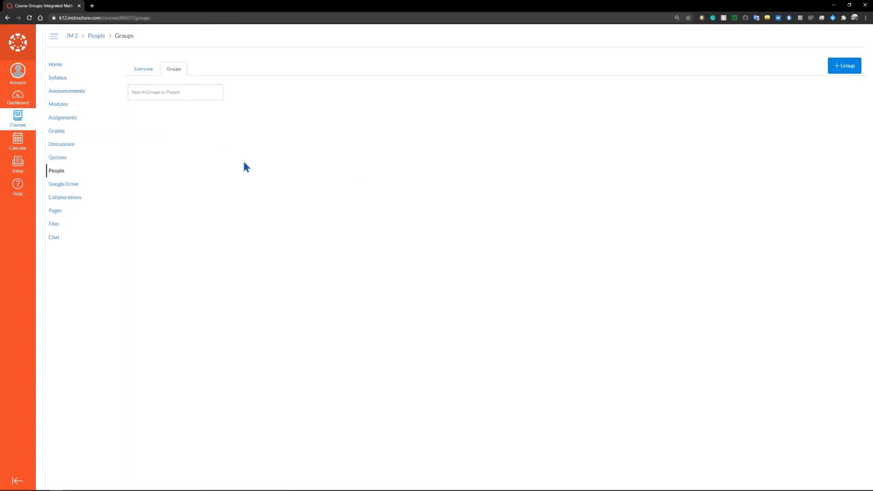
mouse_move(240, 168)
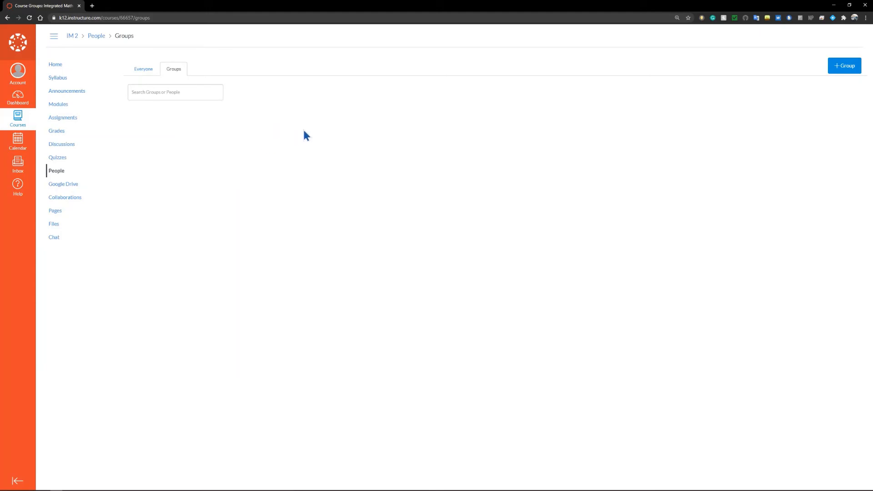
click(63, 184)
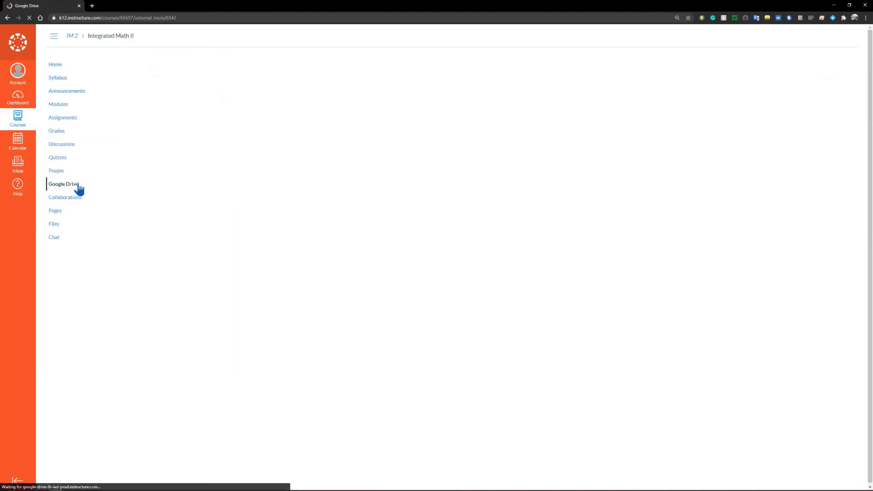
Step: View the Google Drive integration's sign-in and authorize prompt, then head to Collaborations
click(65, 185)
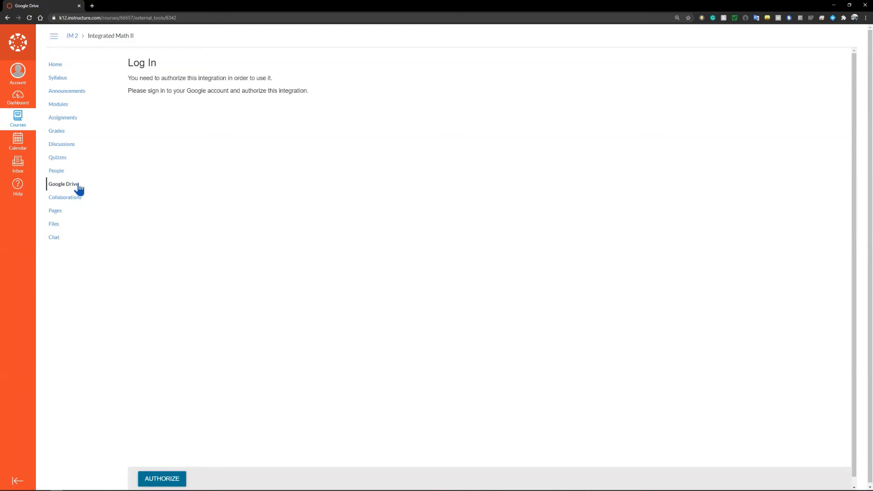
mouse_move(227, 218)
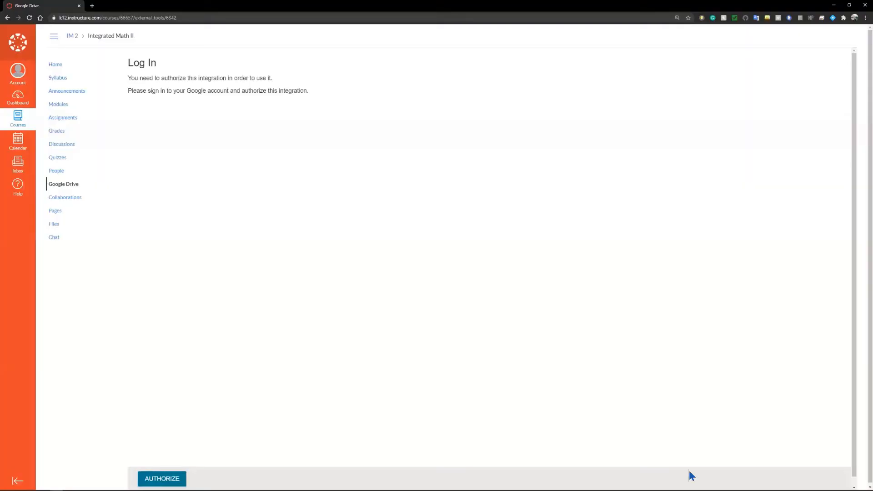
mouse_move(371, 297)
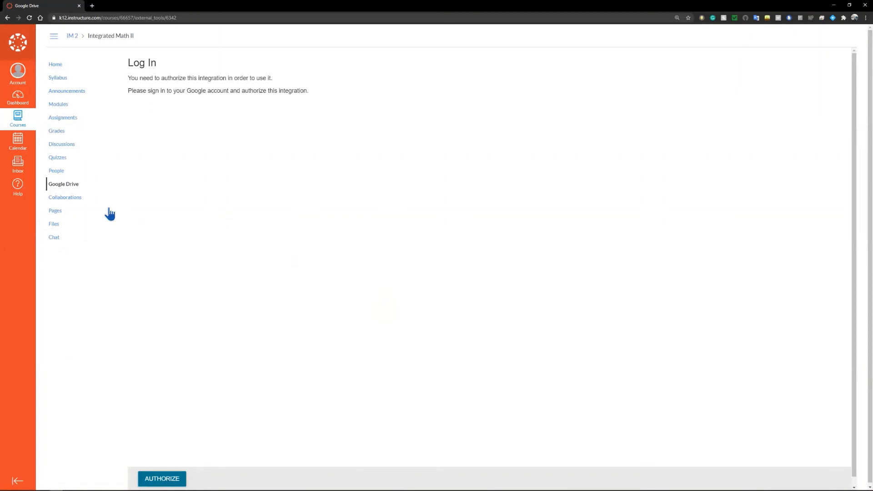
click(65, 197)
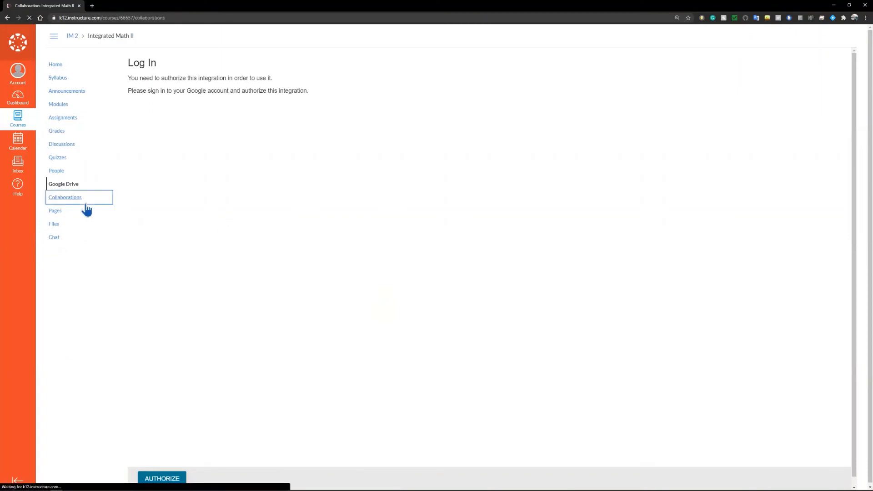
Step: View the Collaborations page offering Google Docs collaboration, then head to Pages
click(65, 198)
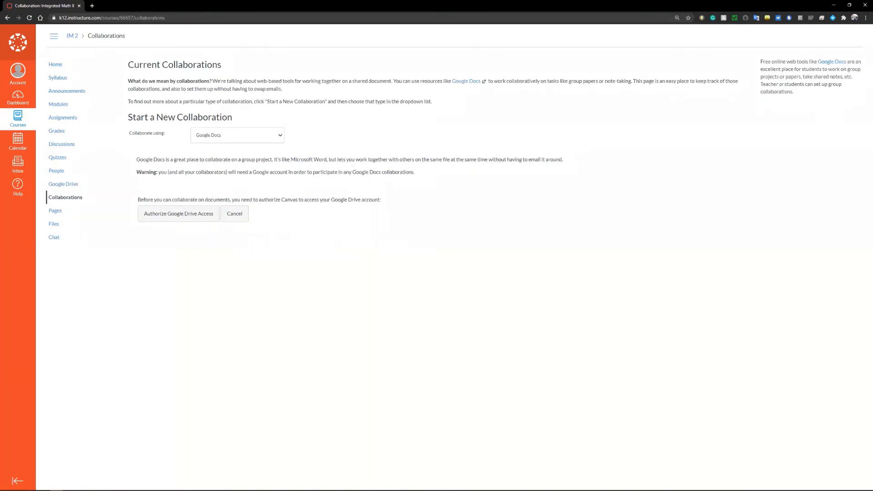
mouse_move(799, 475)
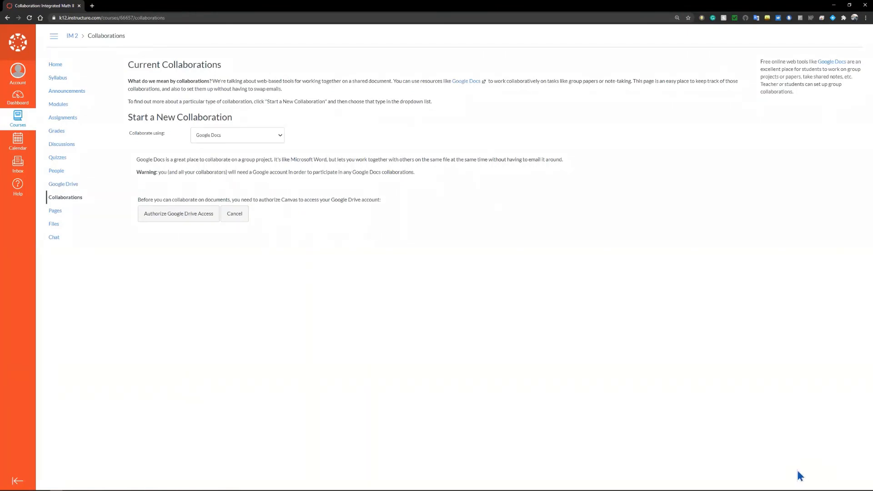
mouse_move(55, 211)
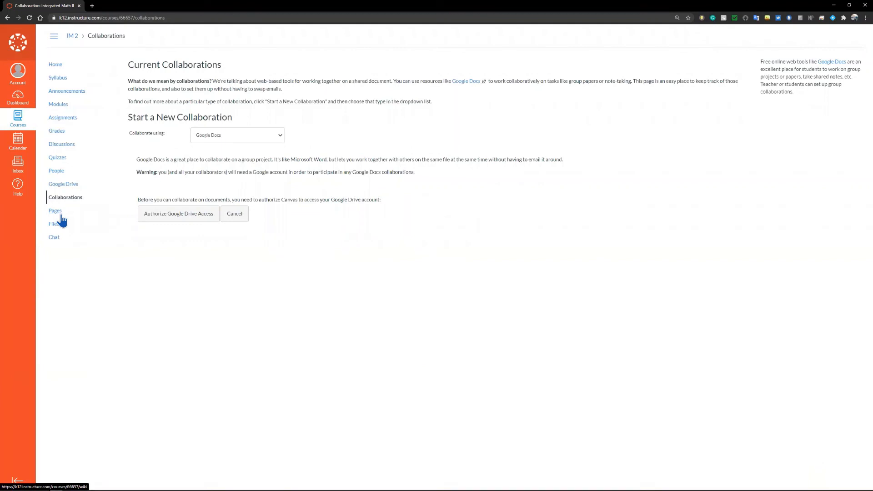
click(55, 211)
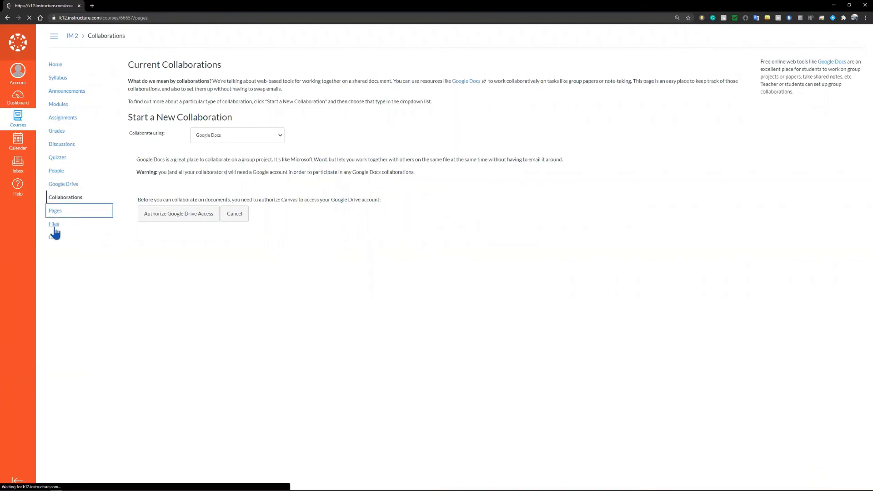
Step: View the course Pages list showing the single 'Homework' page
click(55, 211)
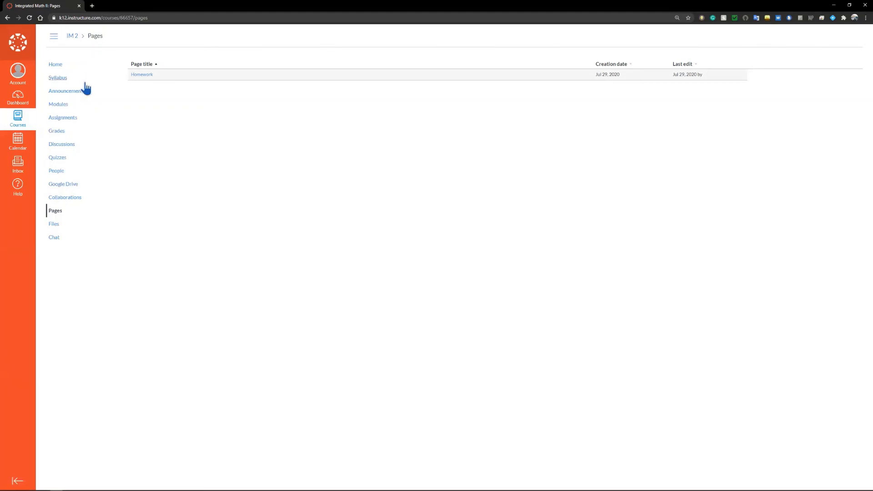
mouse_move(138, 141)
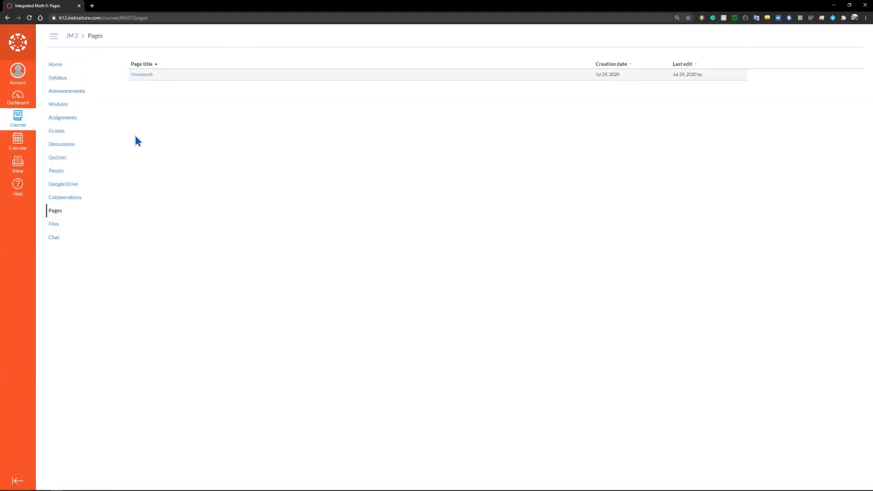